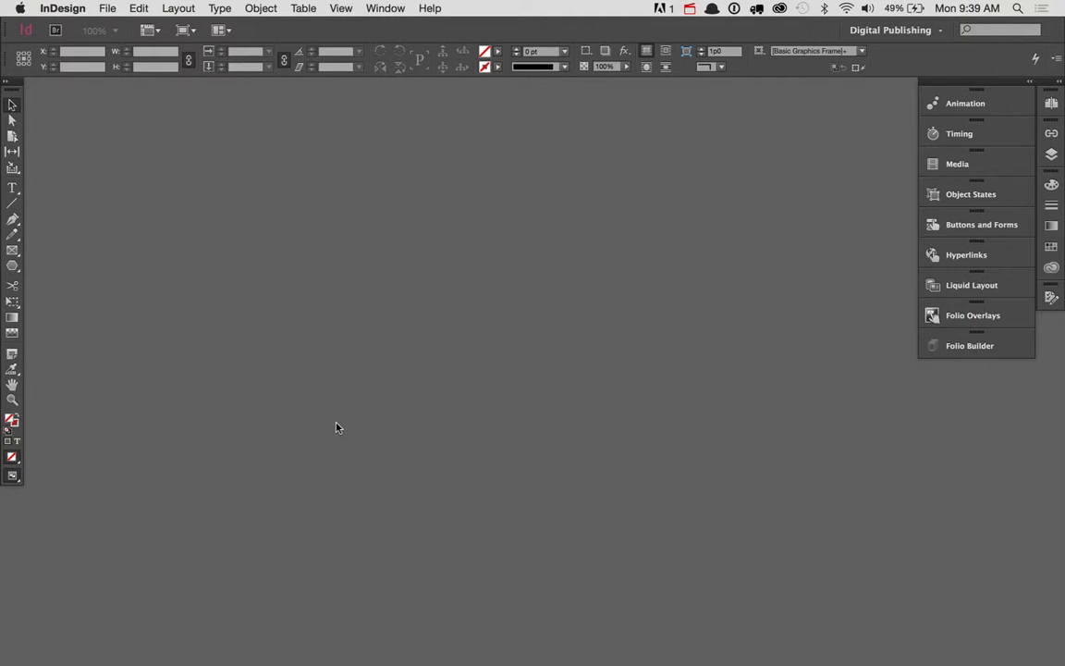
Create a 1024×768 px iPad Digital Publishing document, toggling the Primary Text Frame option.
key("cmd+n")
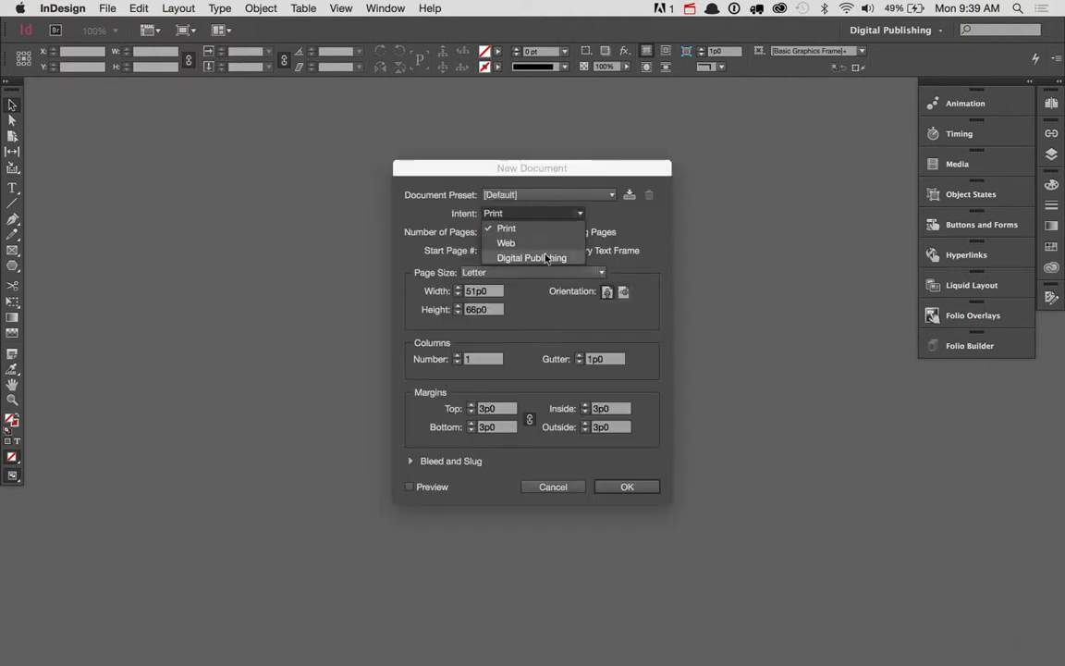
left_click(531, 258)
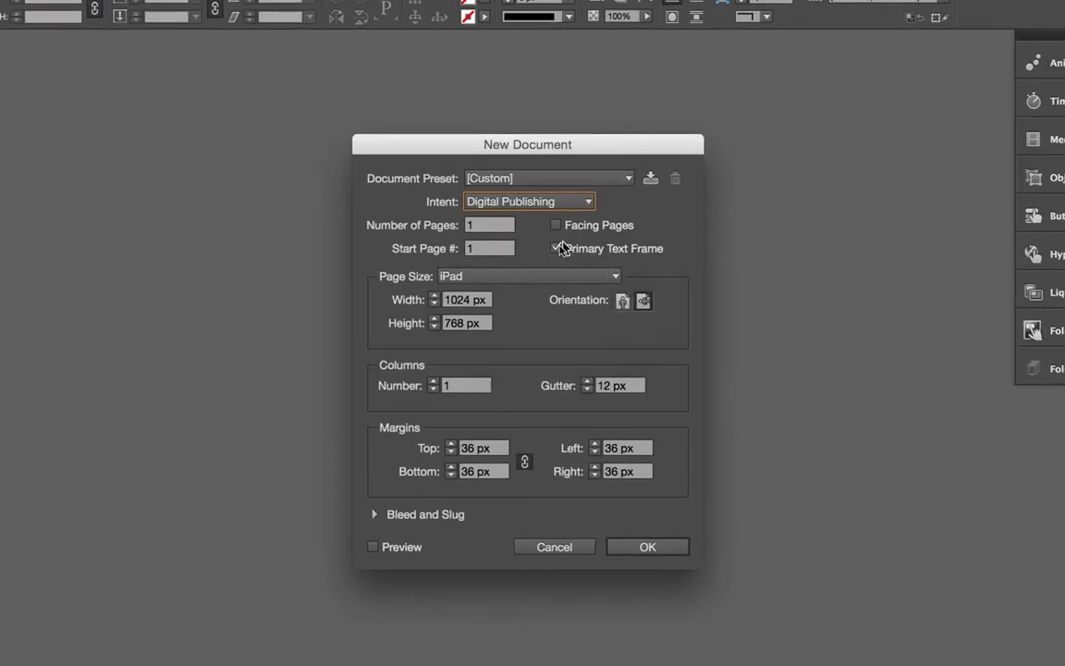
left_click(556, 247)
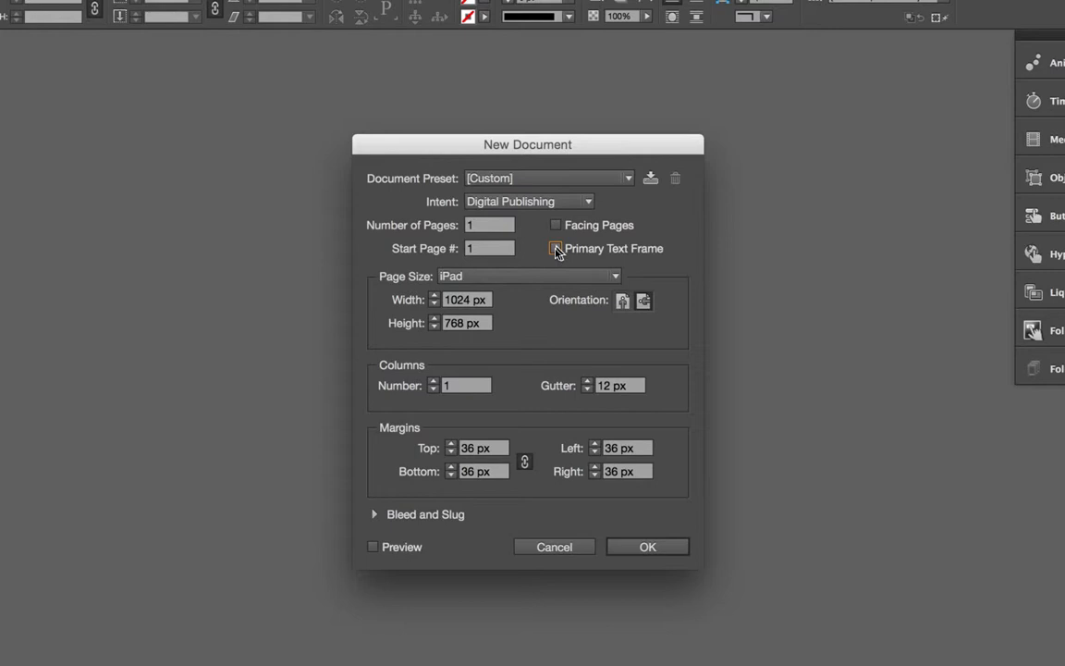
left_click(556, 247)
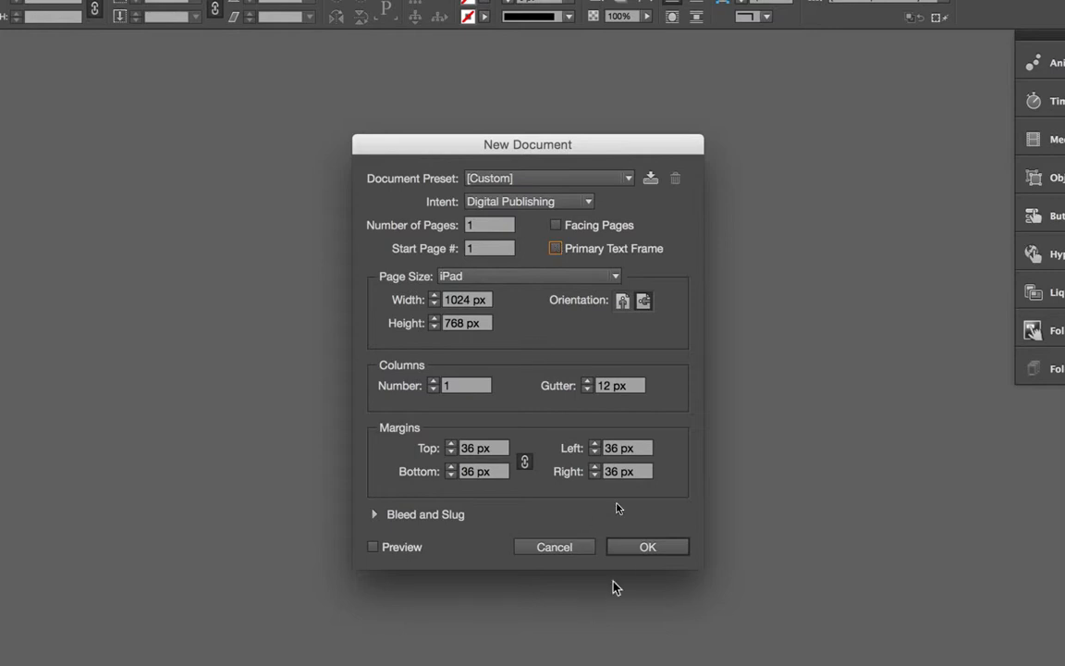
left_click(648, 546)
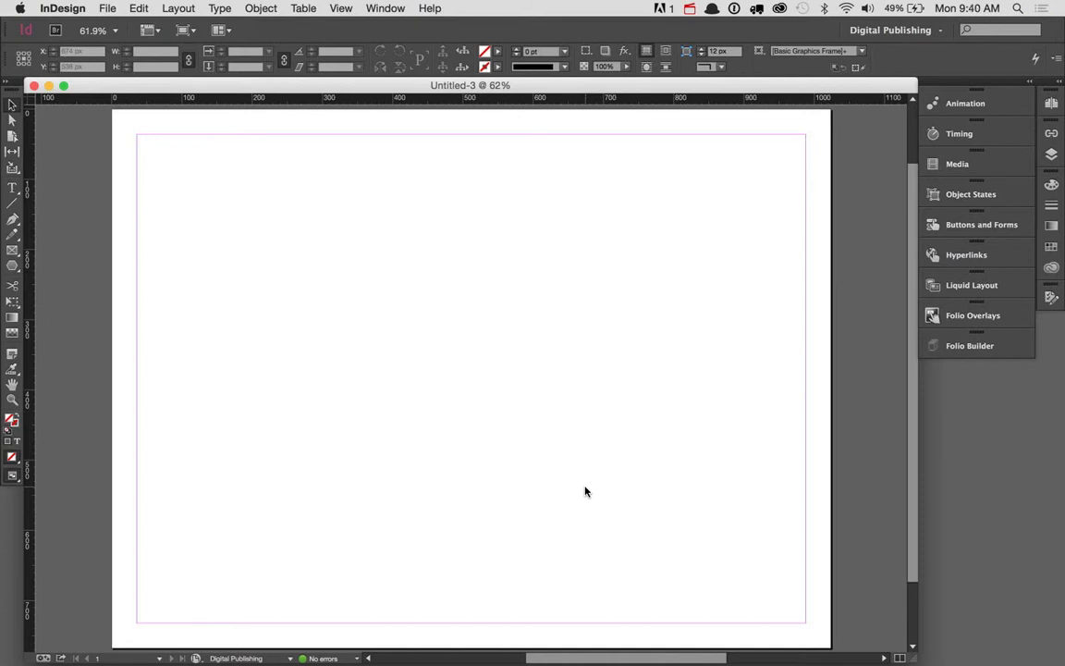
mouse_move(997, 453)
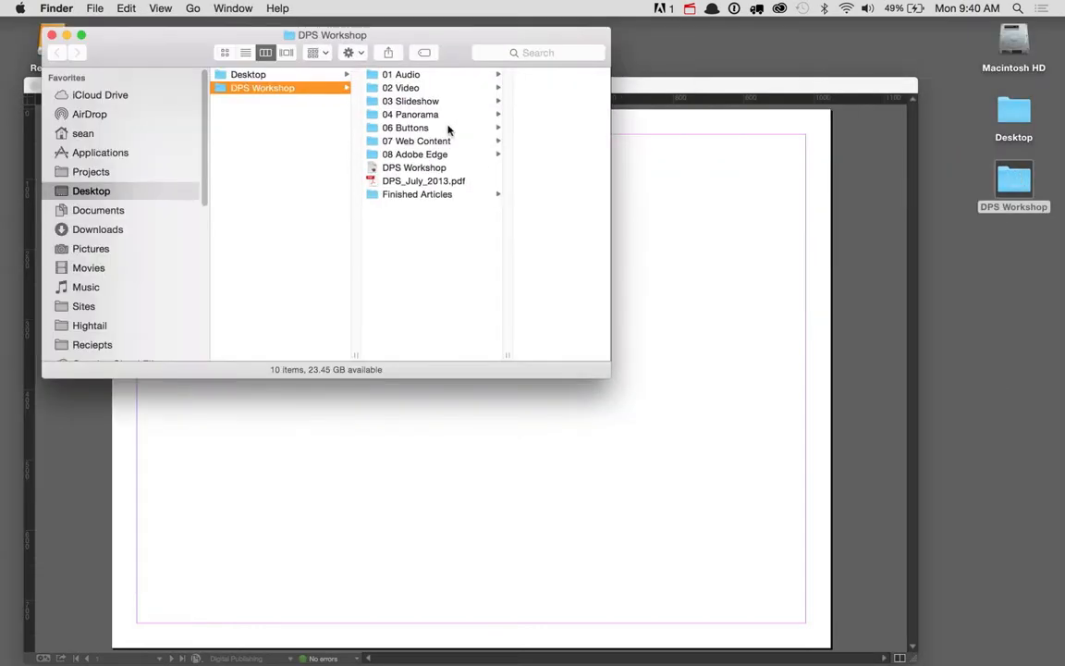
Open 03 Slideshow > Big Hero 6 and preview 01.jpg, 03.jpg, 08.jpg and 10.jpg.
left_click(410, 101)
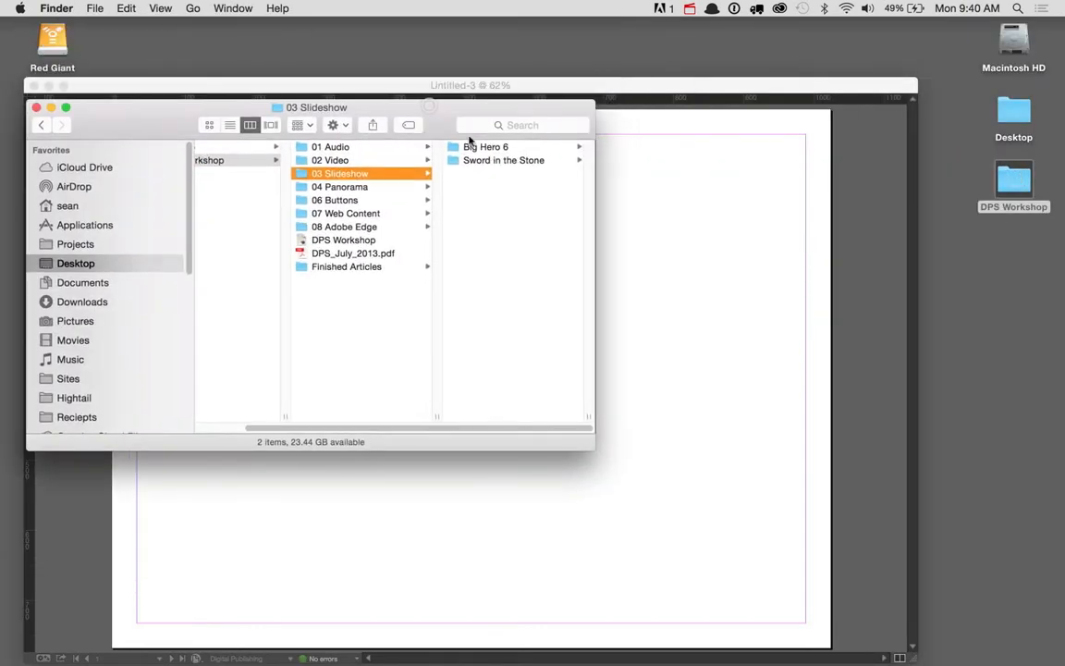
left_click(488, 146)
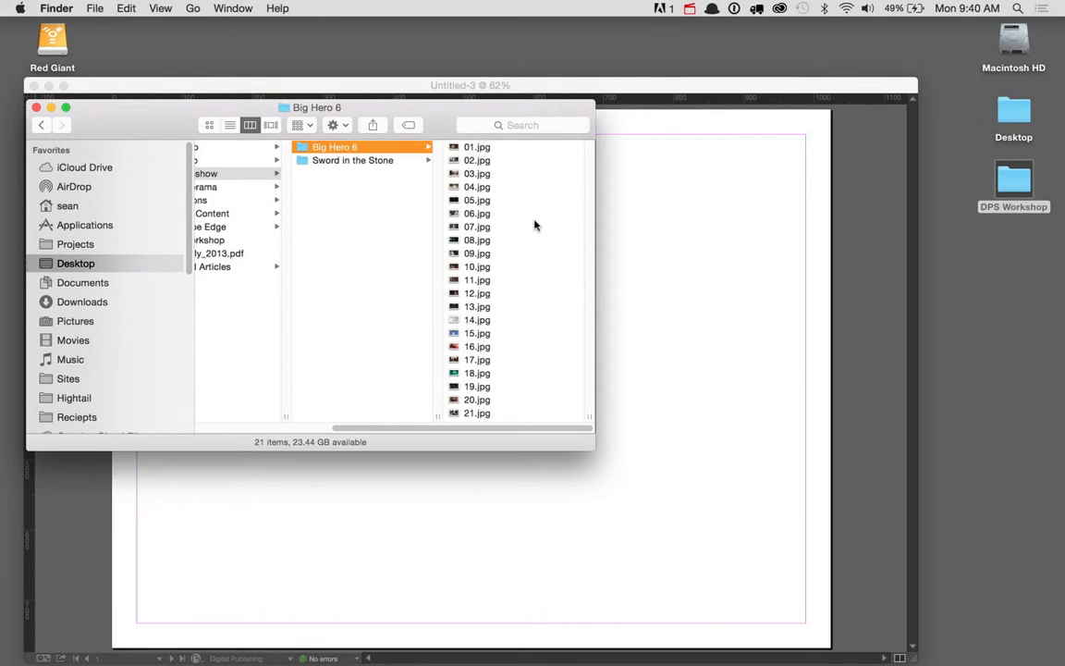
left_click(477, 147)
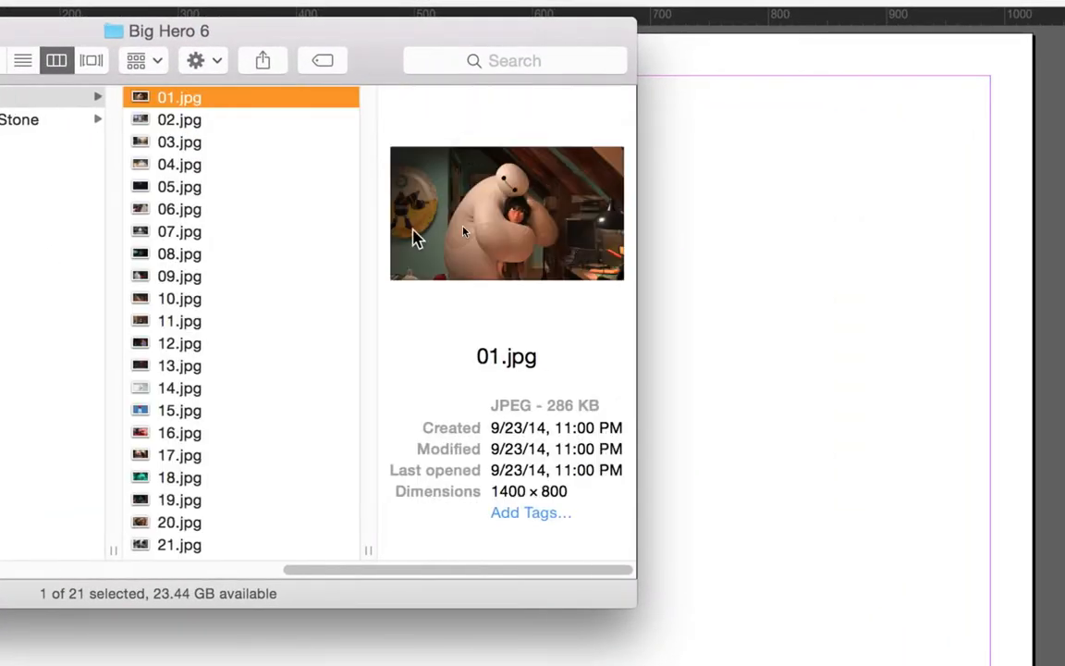
left_click(179, 141)
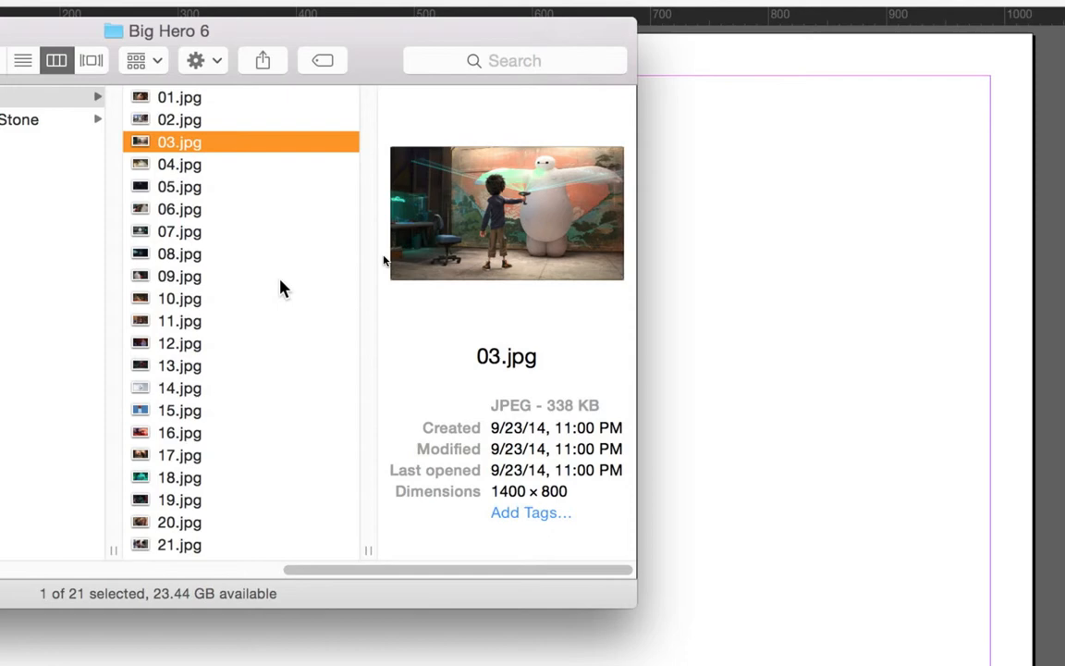
left_click(180, 231)
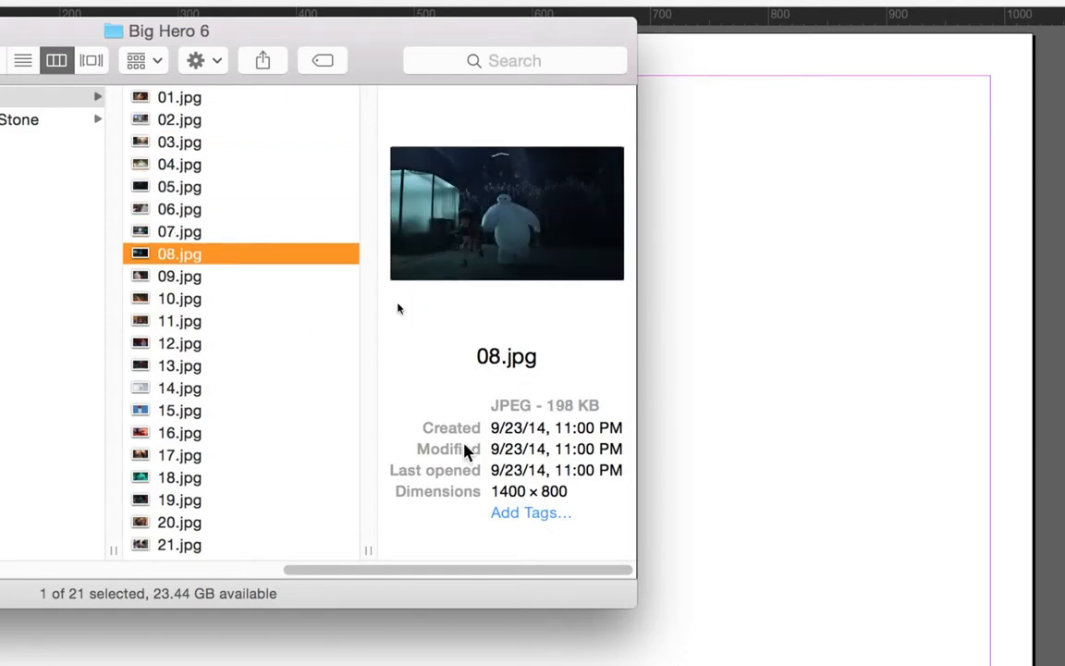
mouse_move(298, 448)
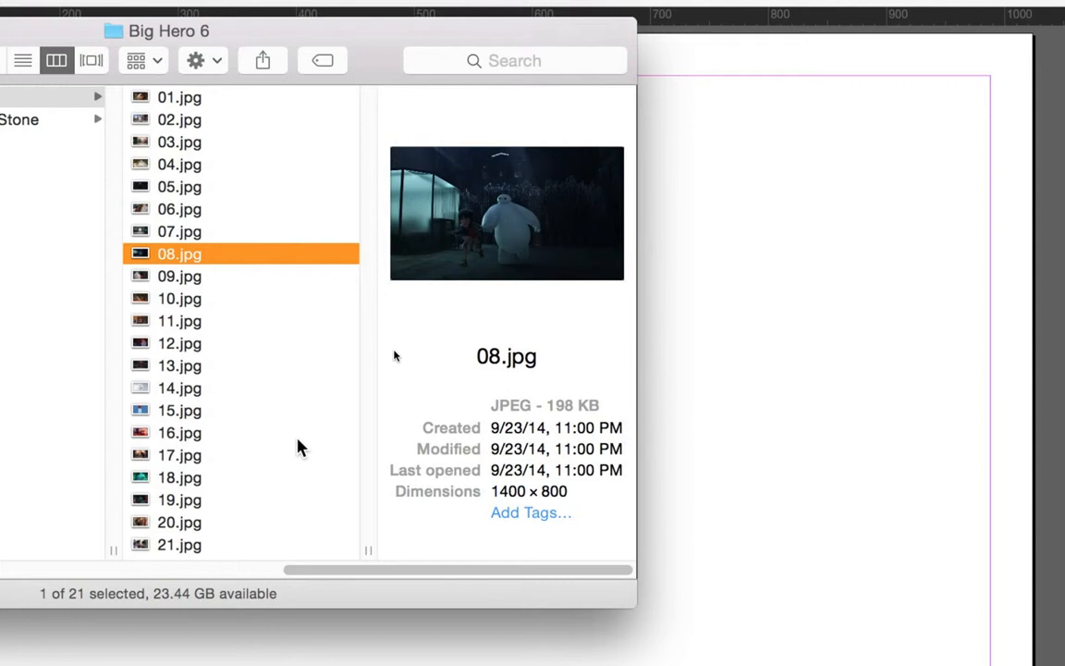
left_click(179, 298)
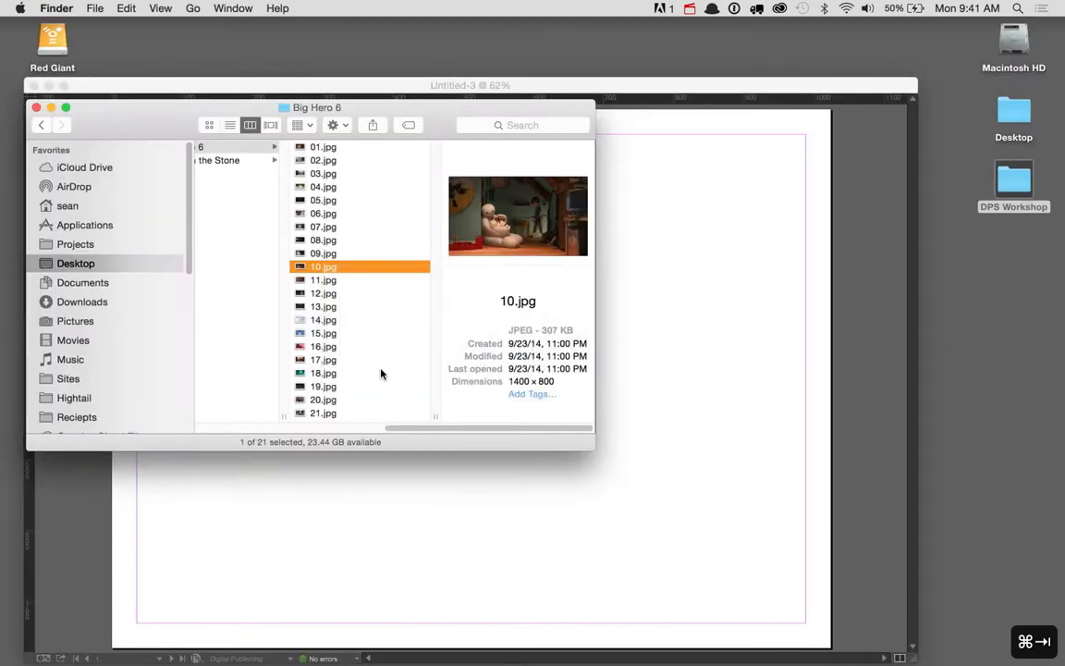
mouse_move(362, 333)
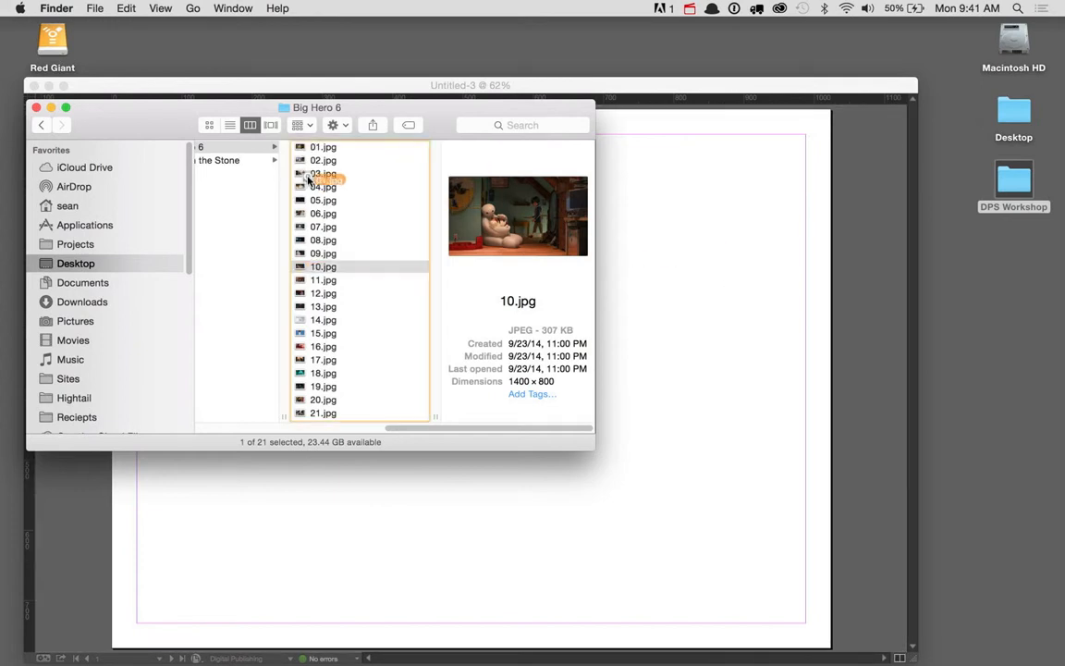
Select all 21 Big Hero 6 JPEG images in the Finder list.
left_click(323, 267)
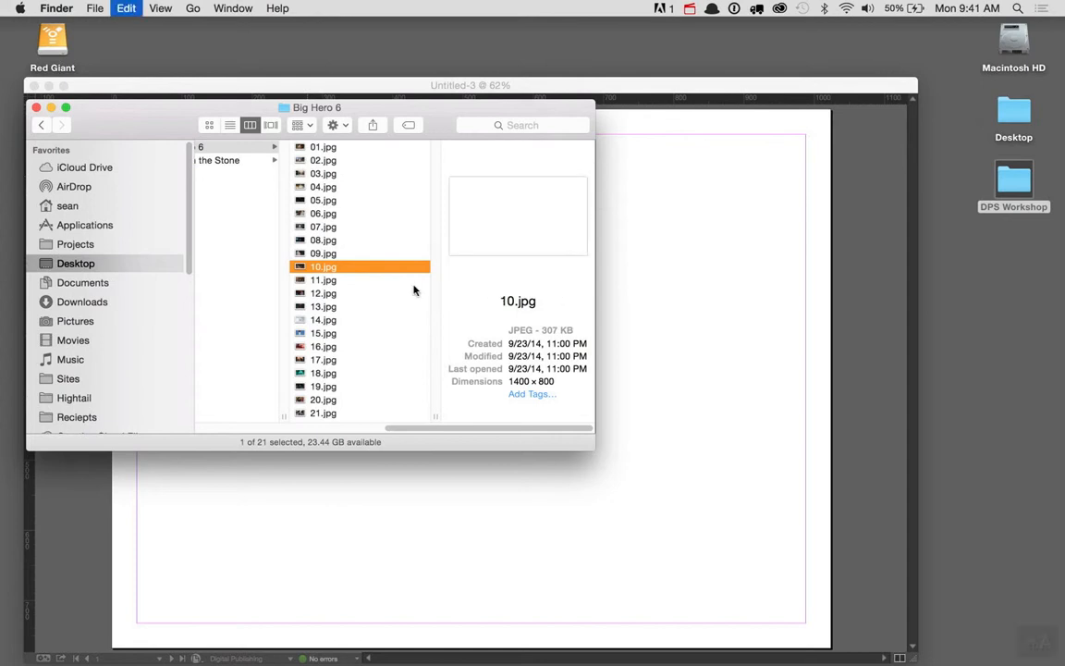
key("cmd+a")
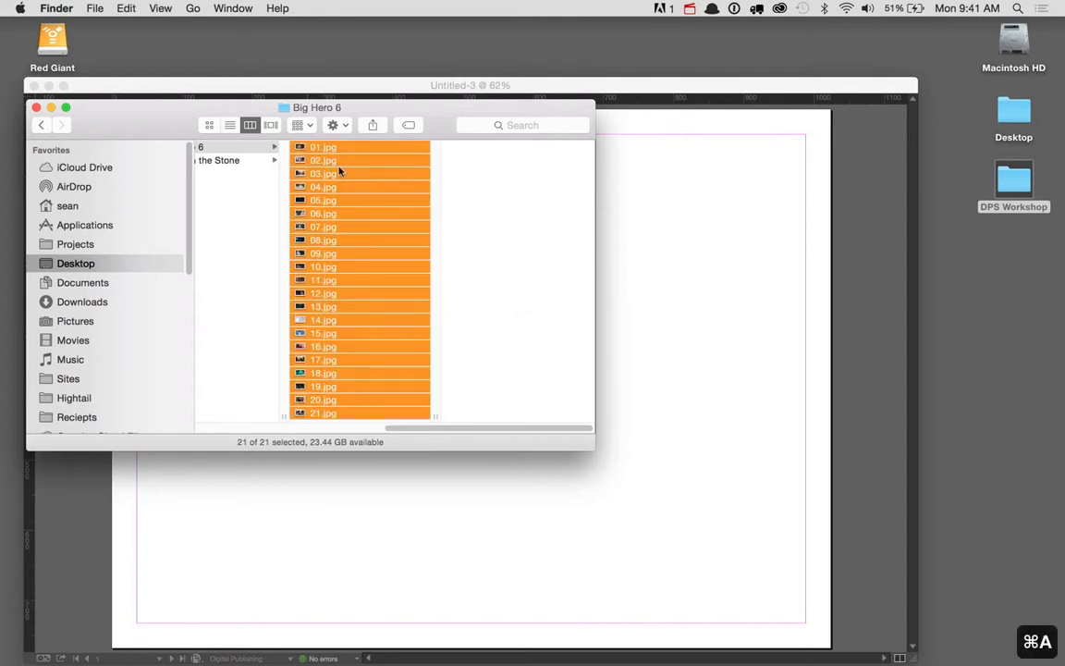
mouse_move(298, 147)
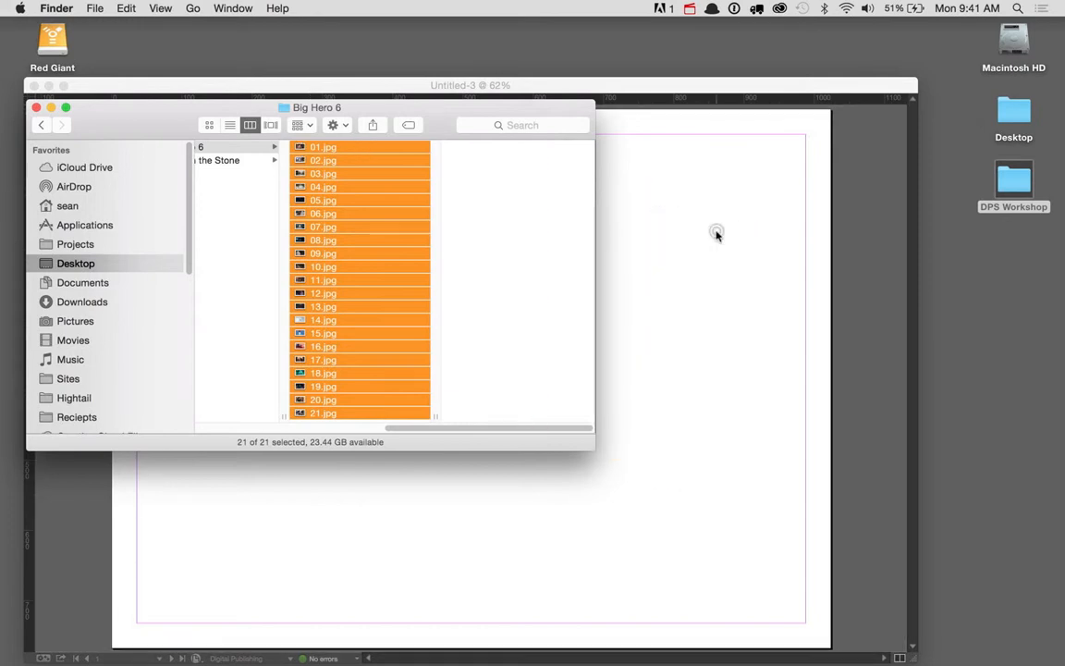
mouse_move(717, 232)
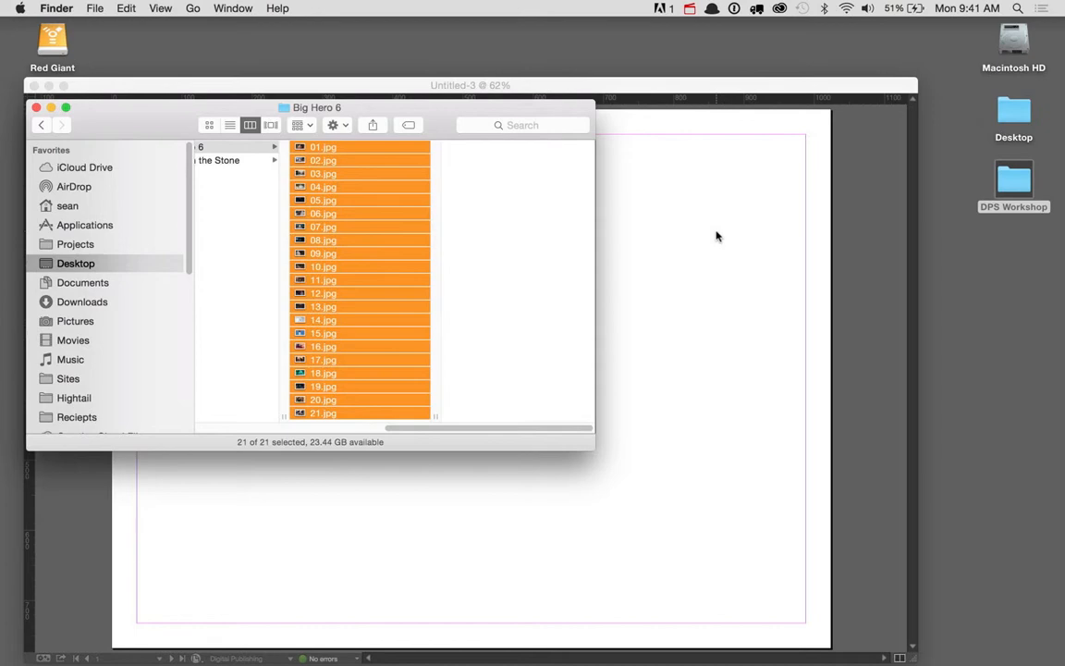
mouse_move(708, 195)
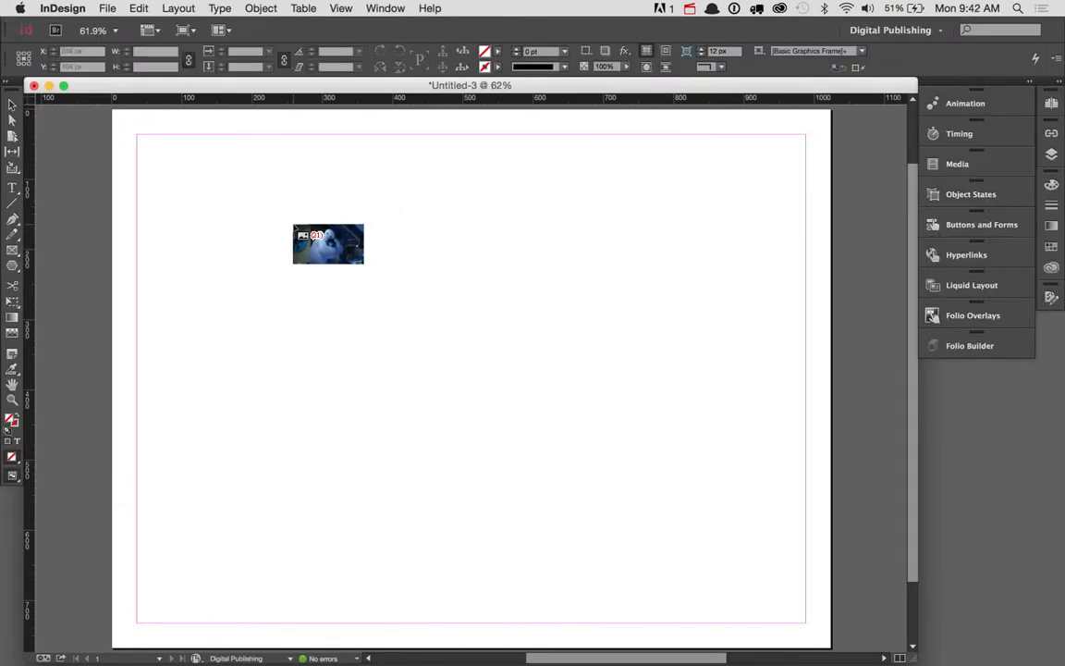
left_click_drag(329, 244, 249, 211)
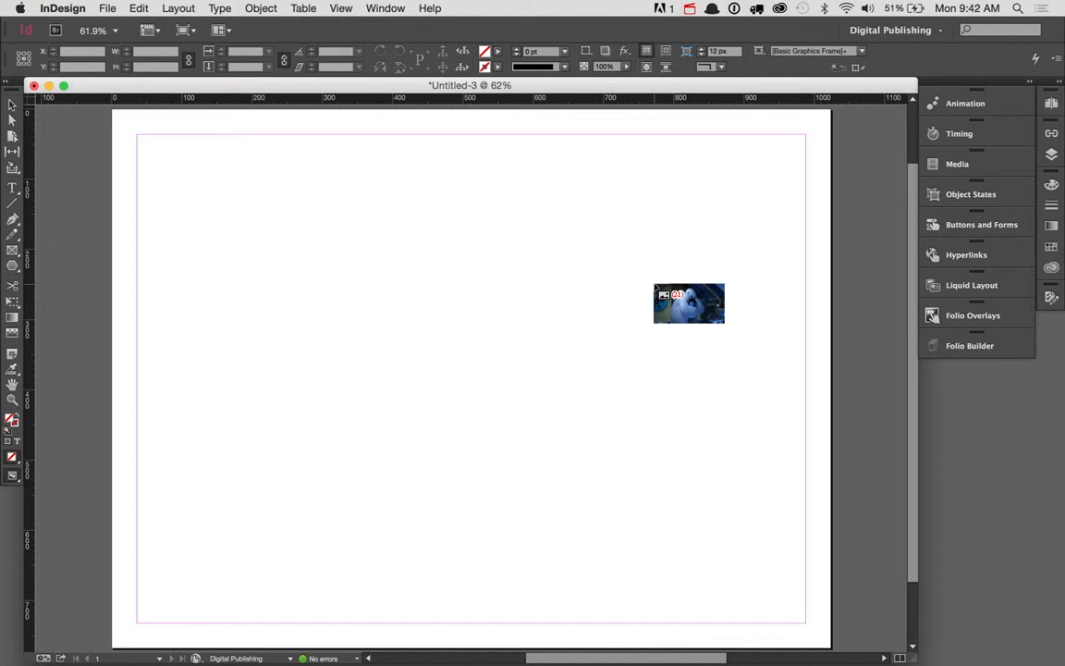
left_click_drag(689, 303, 196, 159)
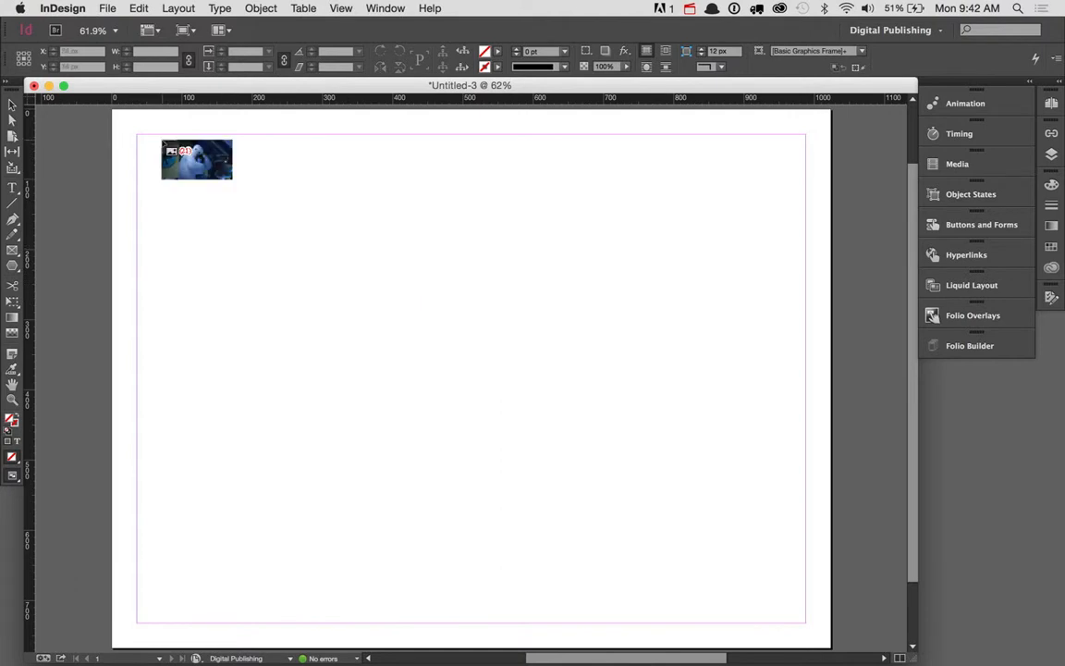
left_click_drag(196, 159, 171, 154)
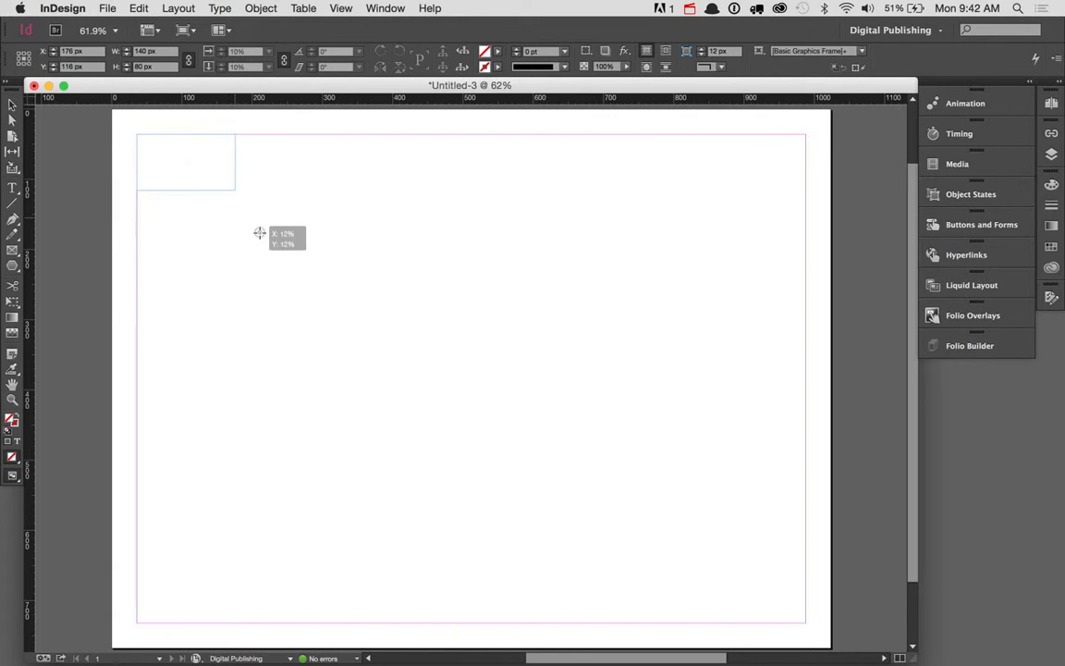
left_click_drag(259, 233, 439, 319)
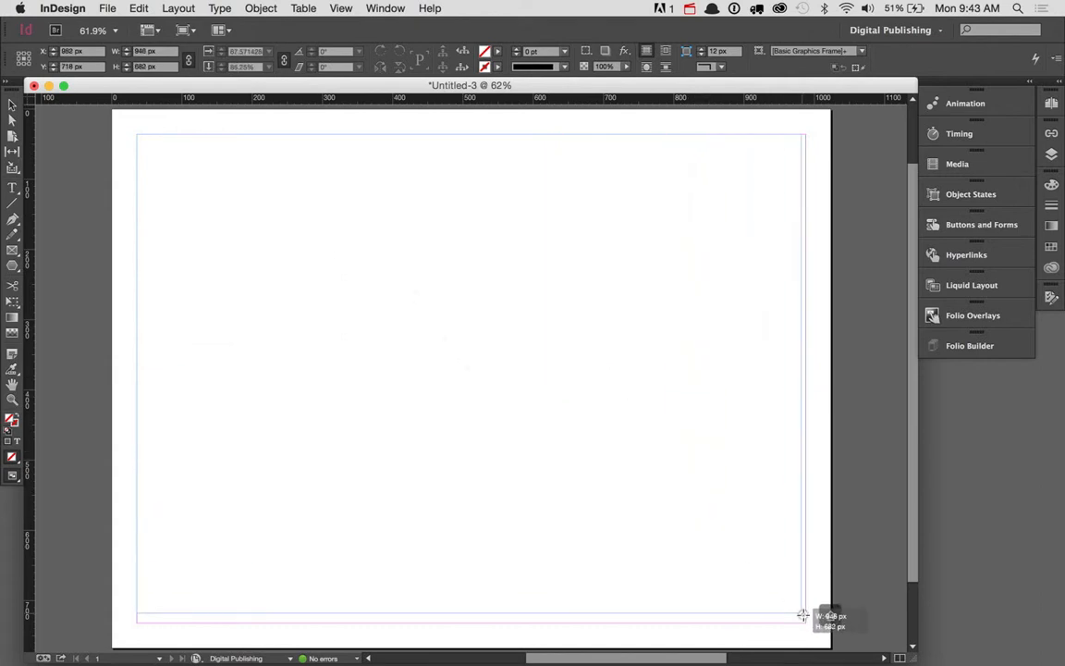
left_click_drag(803, 615, 768, 582)
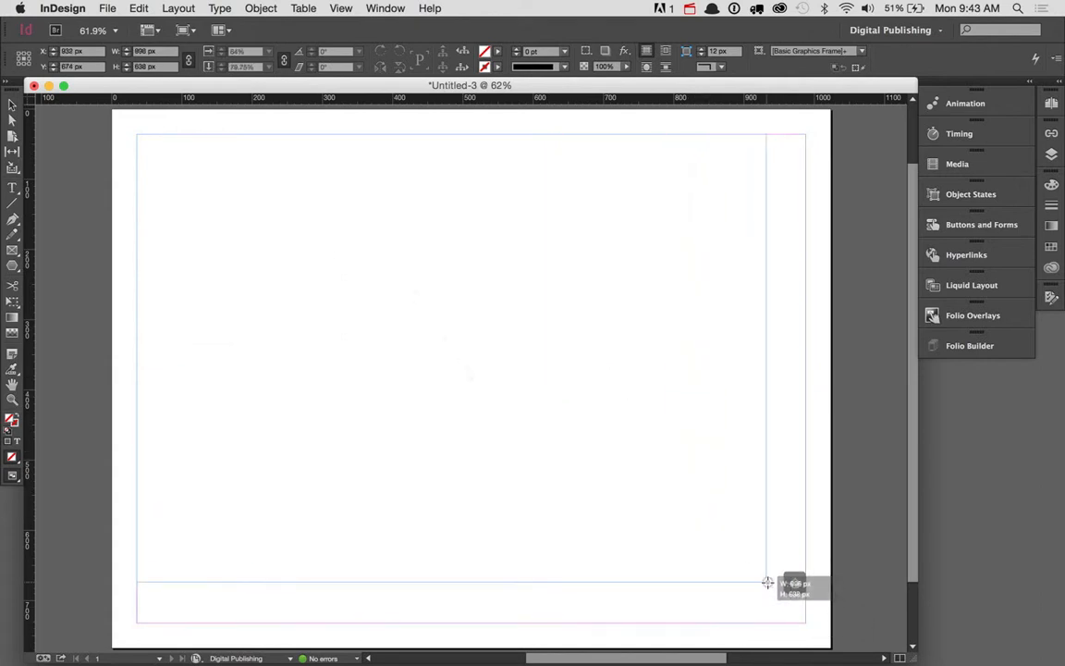
left_click_drag(768, 582, 805, 623)
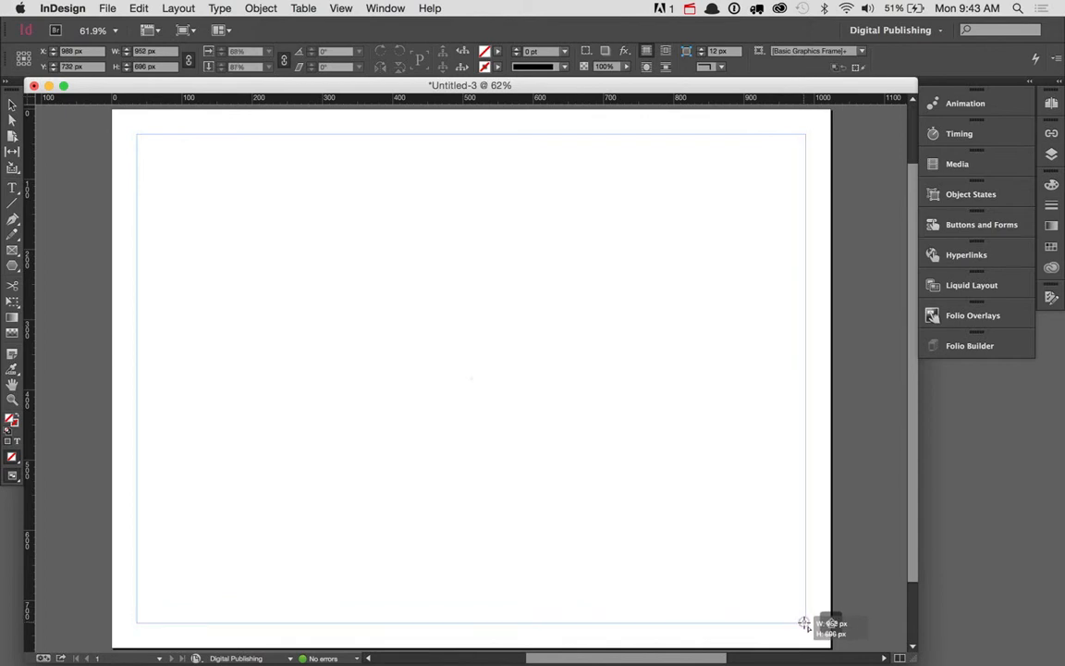
left_click_drag(805, 622, 786, 608)
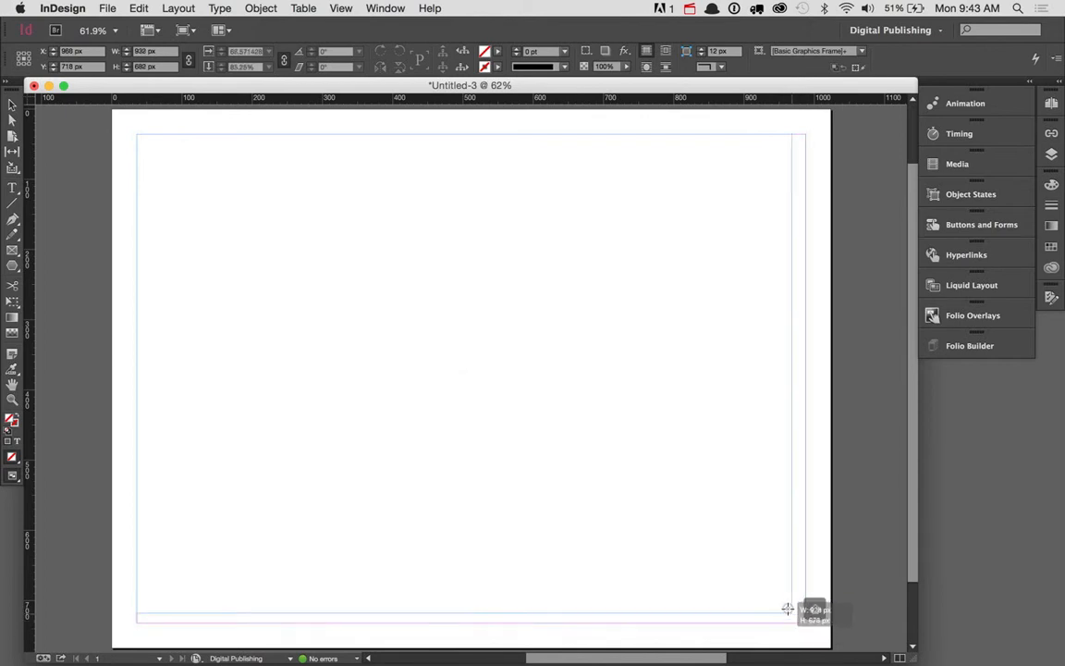
left_click_drag(786, 611, 804, 622)
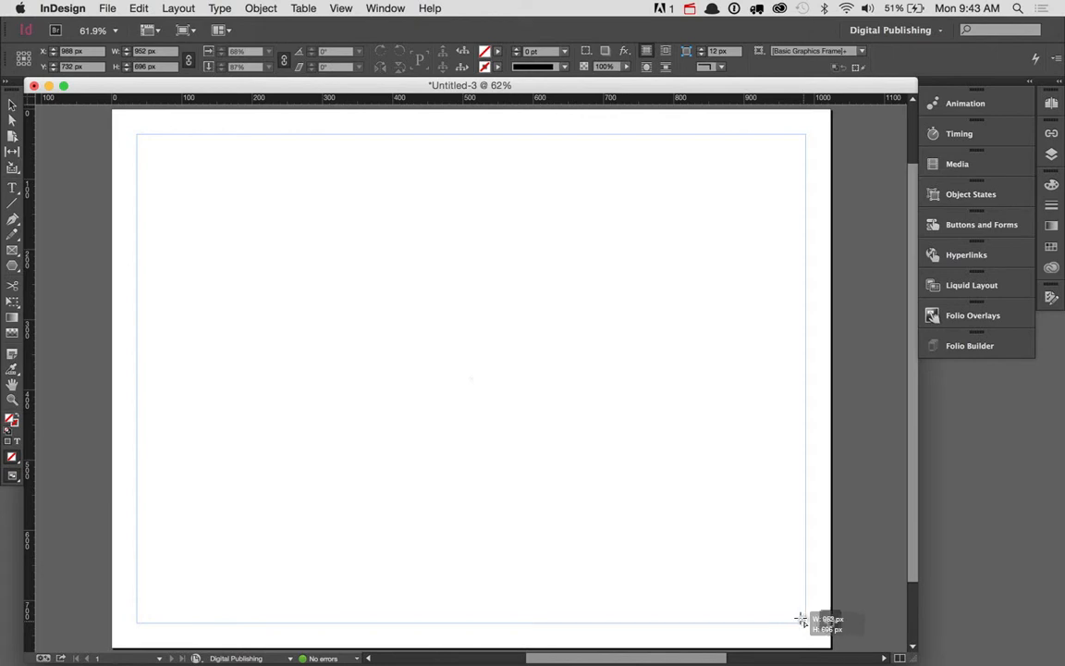
left_click_drag(804, 620, 768, 582)
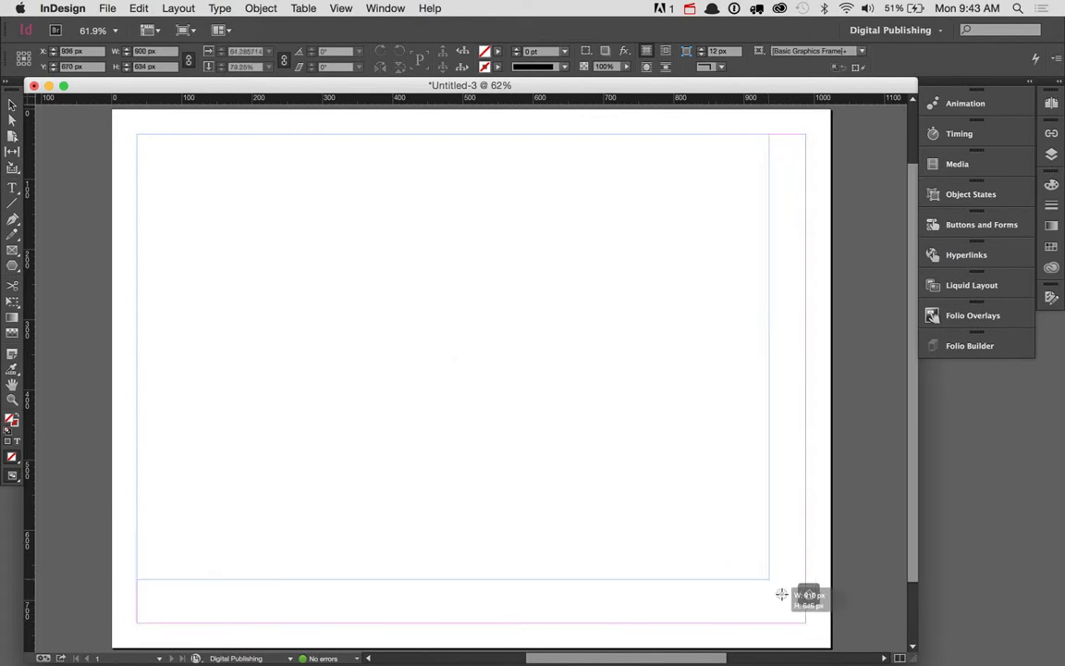
left_click_drag(782, 595, 804, 624)
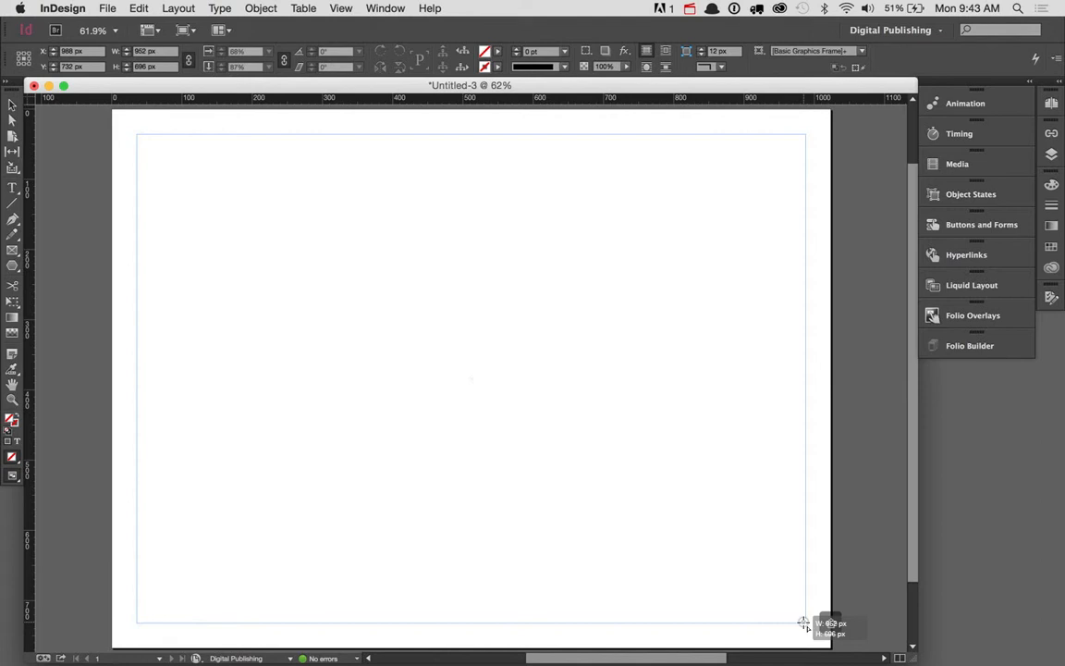
left_click_drag(805, 624, 784, 590)
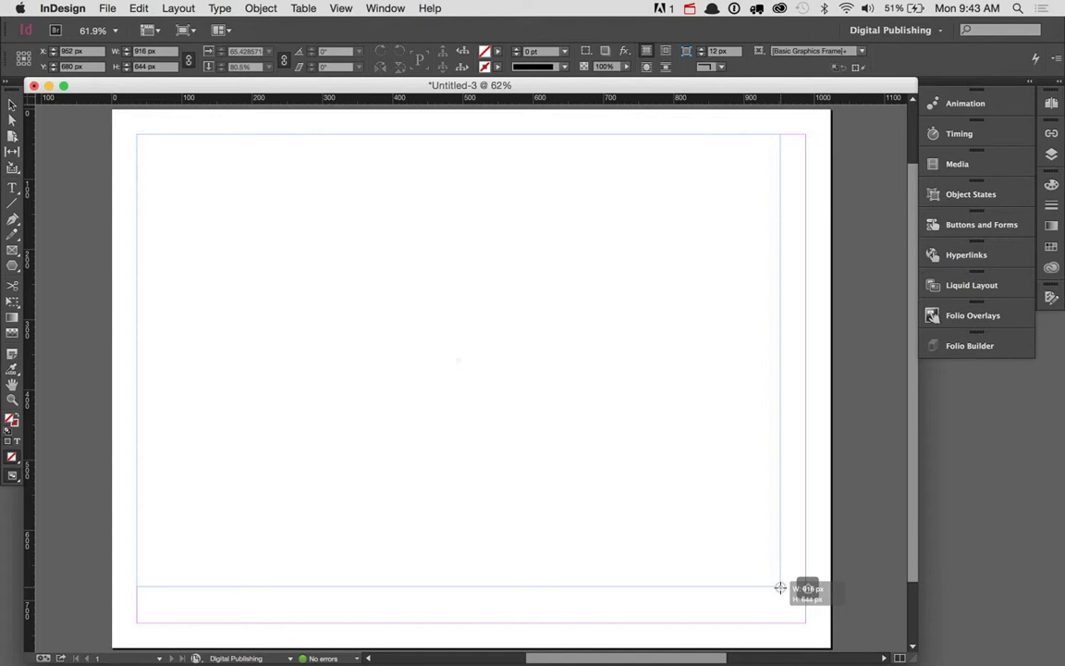
left_click_drag(781, 587, 793, 602)
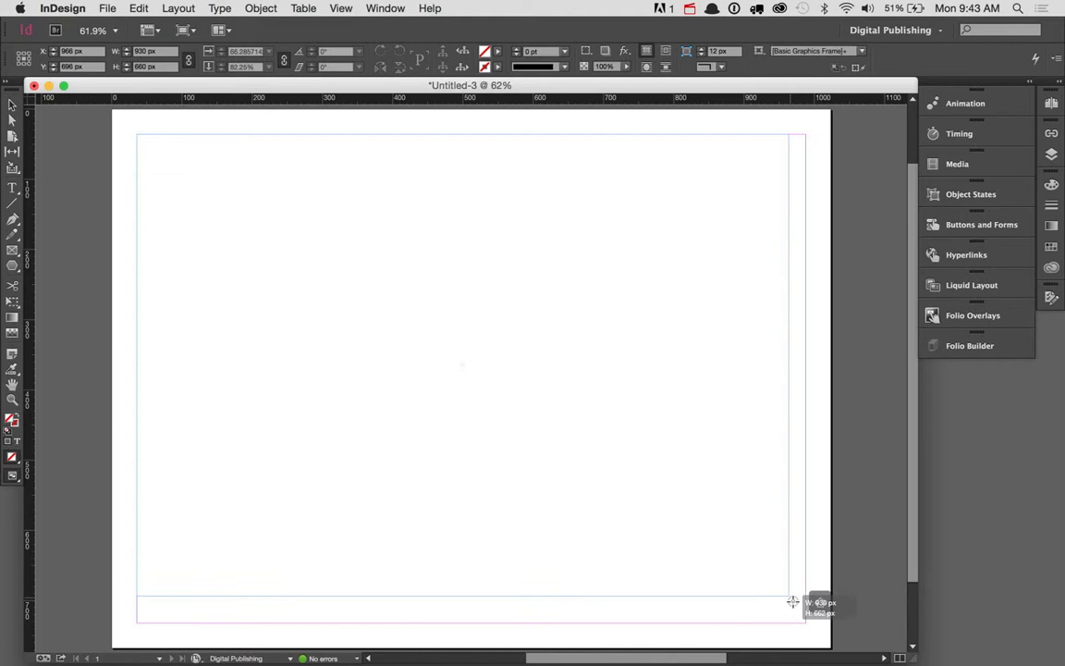
left_click_drag(793, 602, 804, 622)
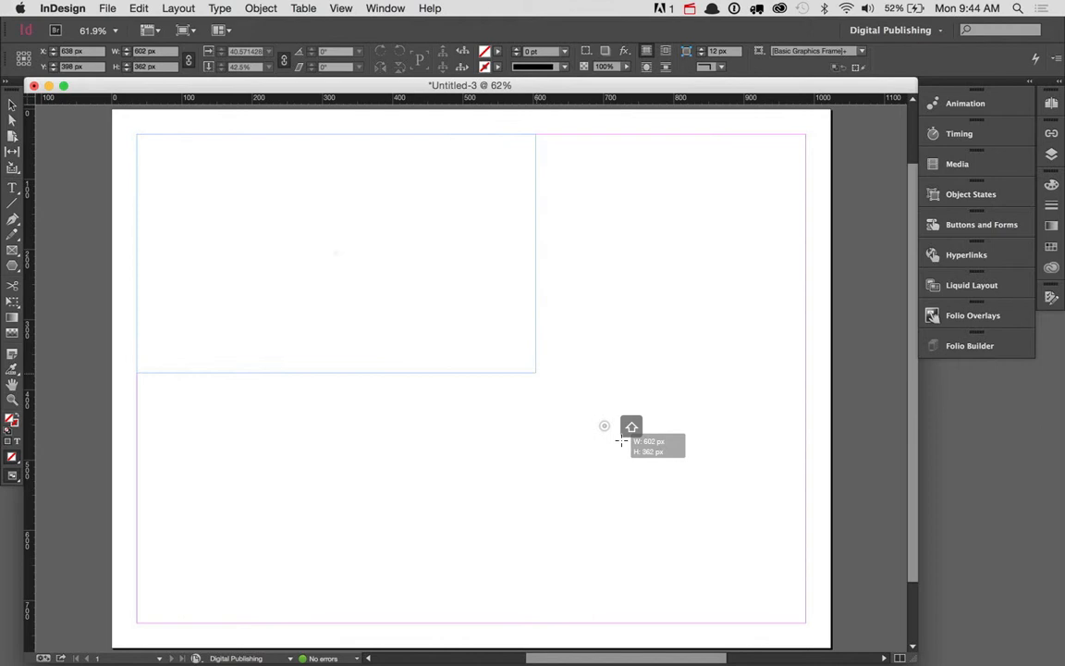
left_click_drag(631, 426, 805, 621)
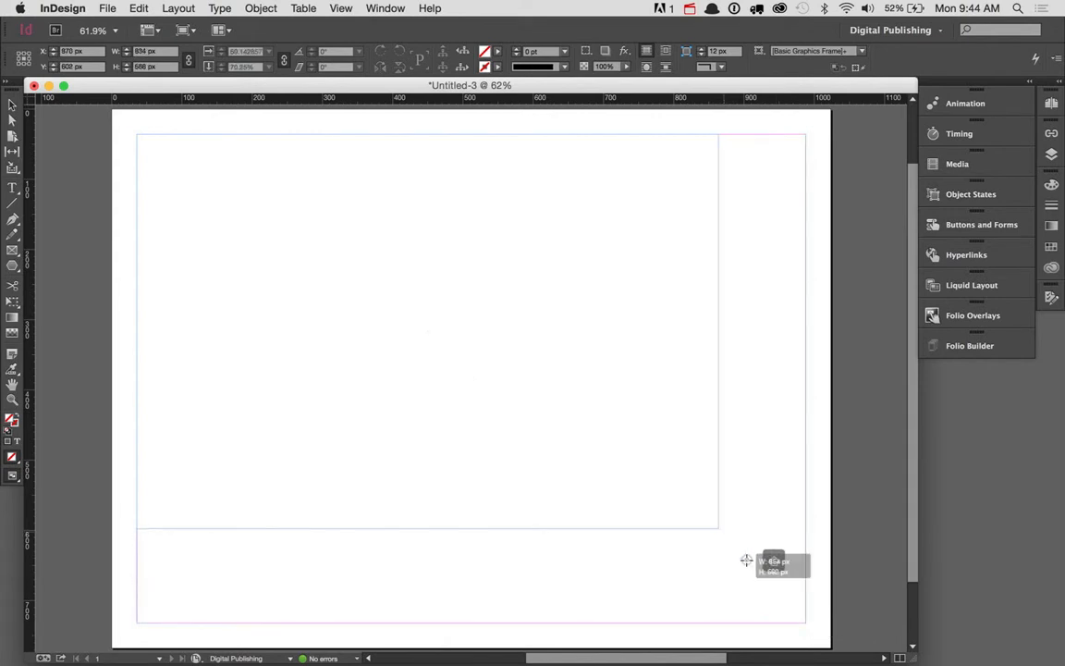
left_click_drag(746, 560, 805, 624)
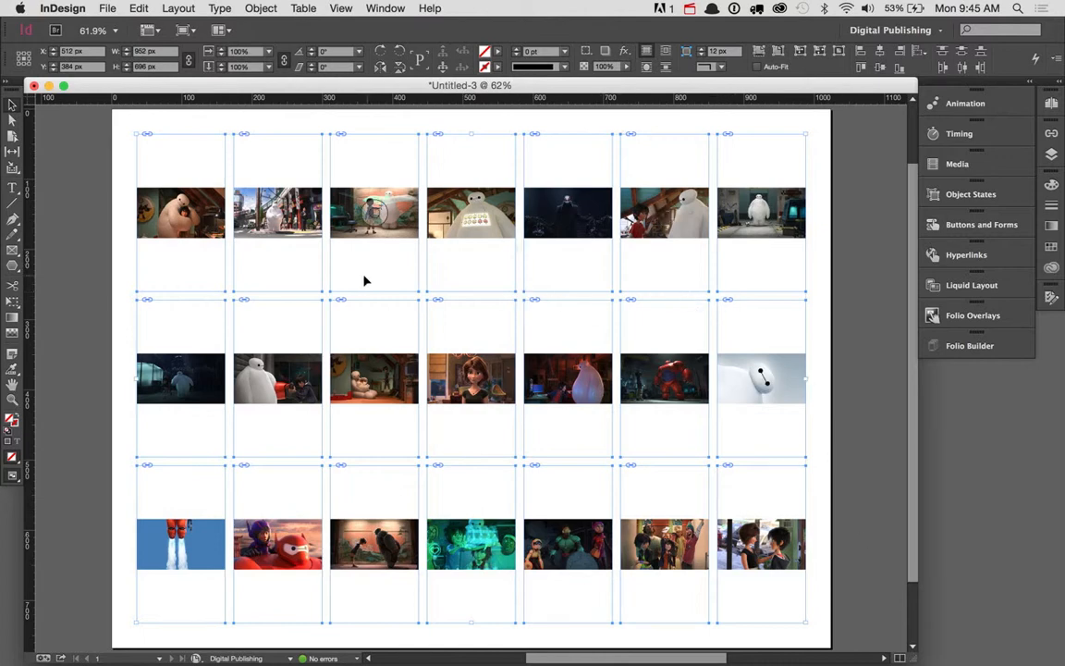
mouse_move(100, 354)
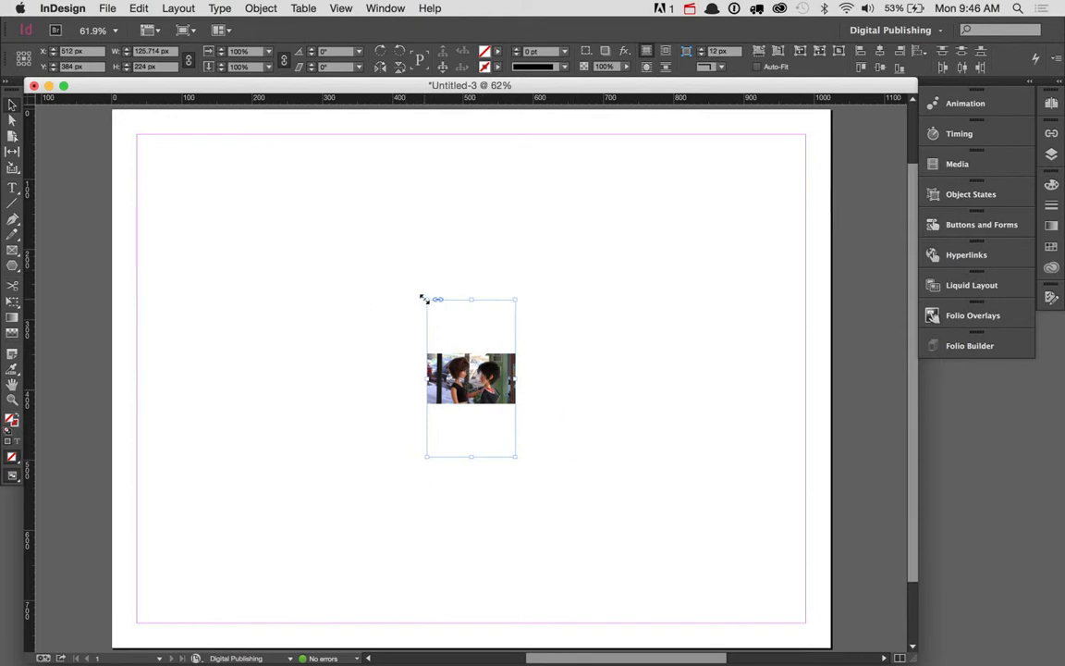
Drag the stack's top-left and bottom-right handles out to the margin corners.
left_click_drag(425, 299, 136, 136)
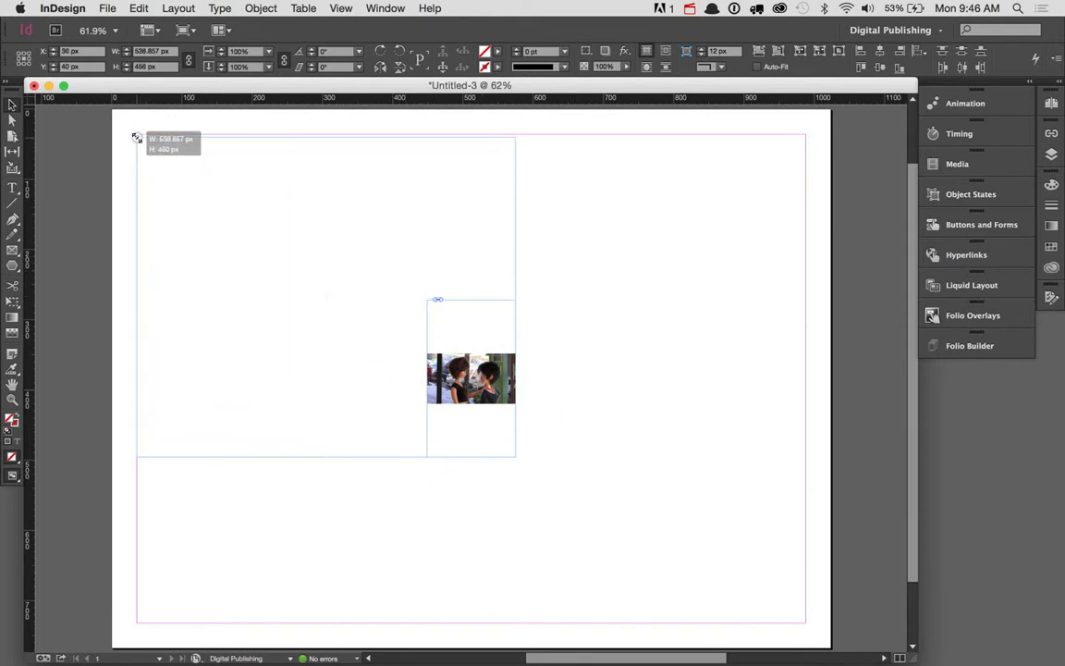
left_click_drag(137, 137, 515, 460)
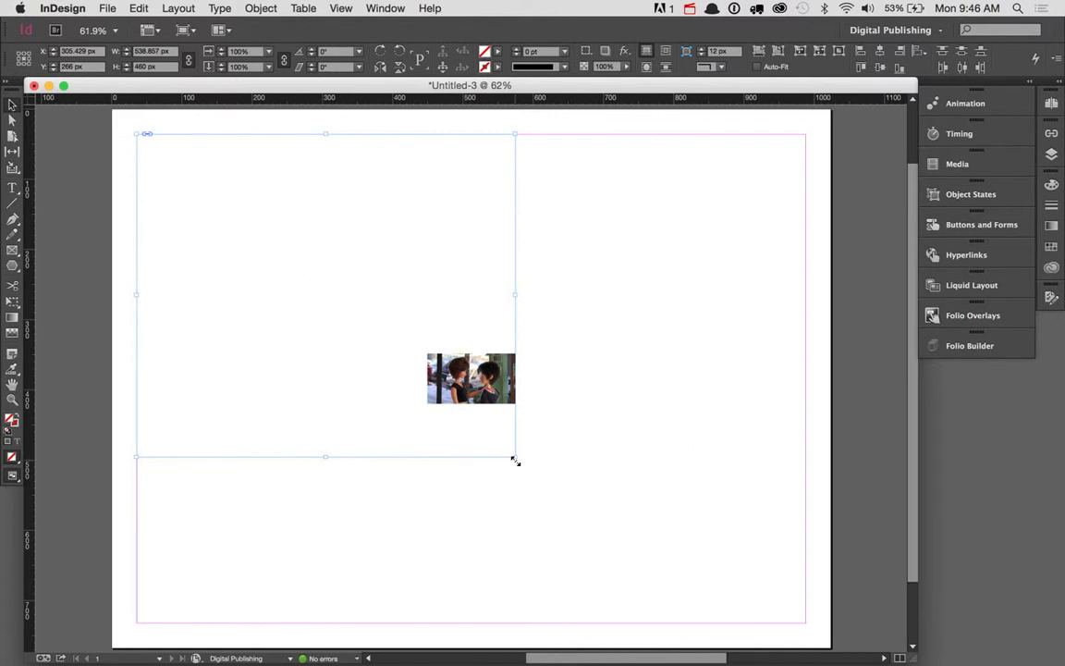
left_click_drag(515, 460, 804, 624)
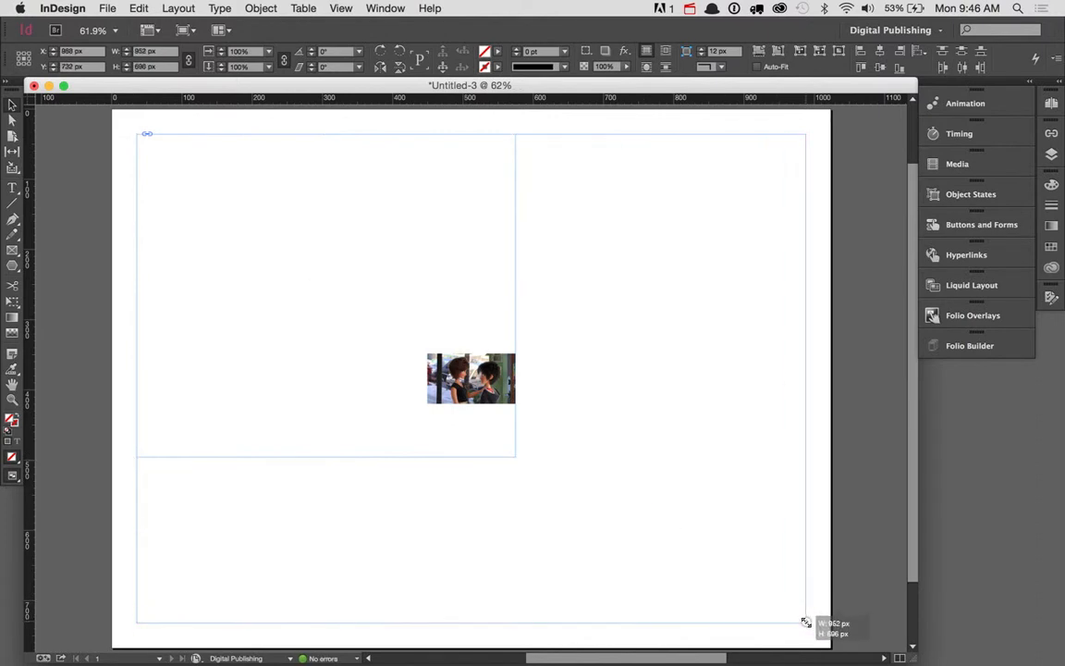
left_click_drag(517, 456, 804, 621)
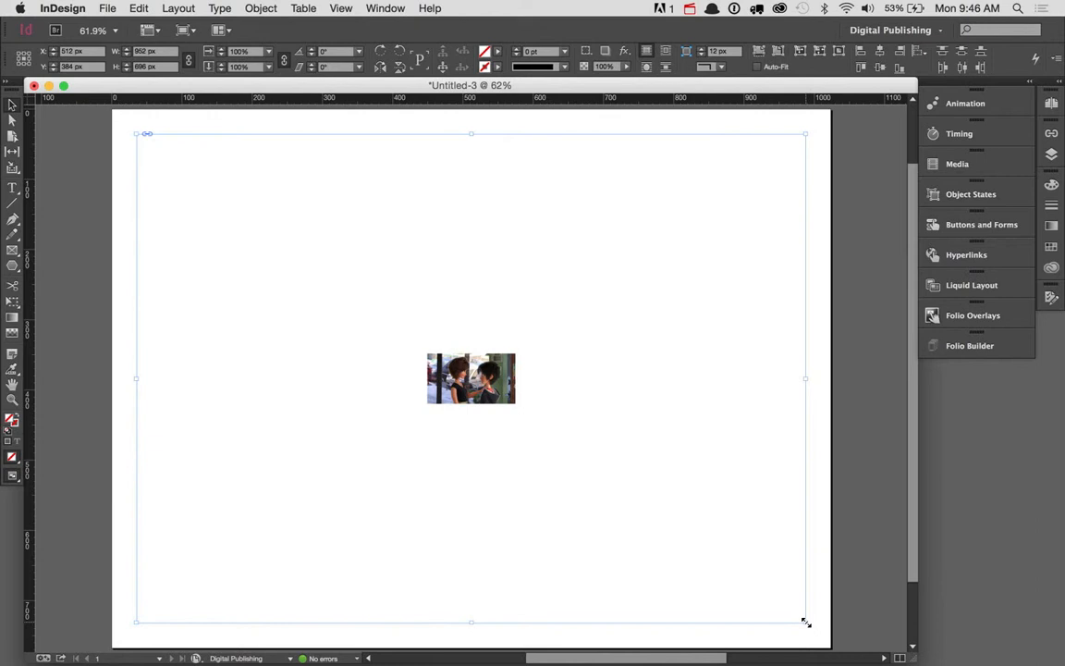
right_click(471, 379)
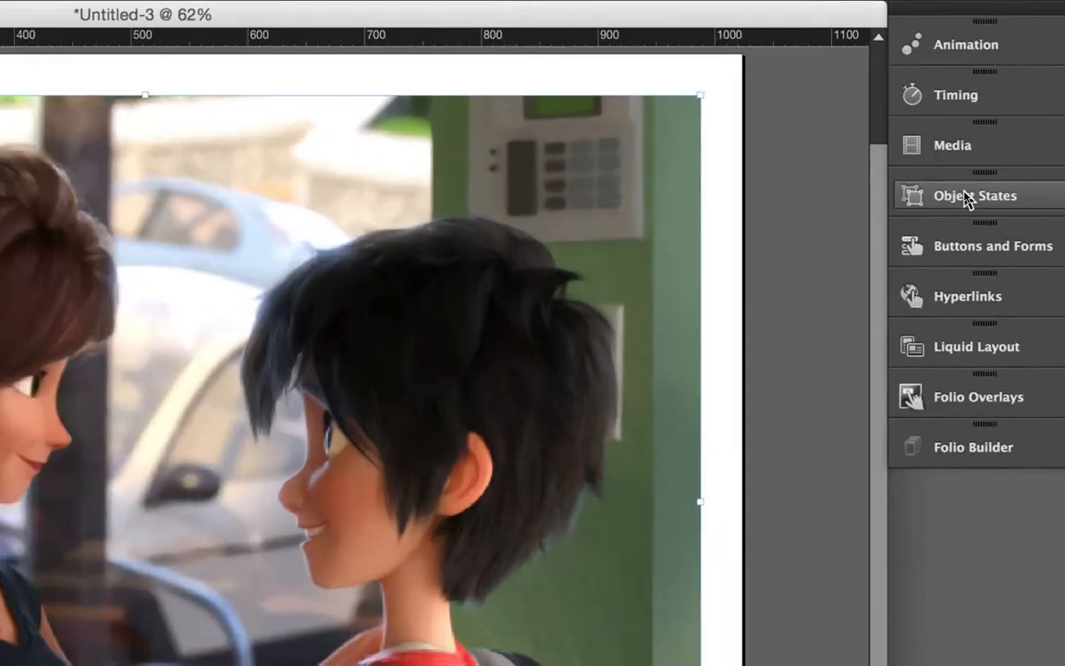
Open the Object States panel from the panel dock.
left_click(974, 195)
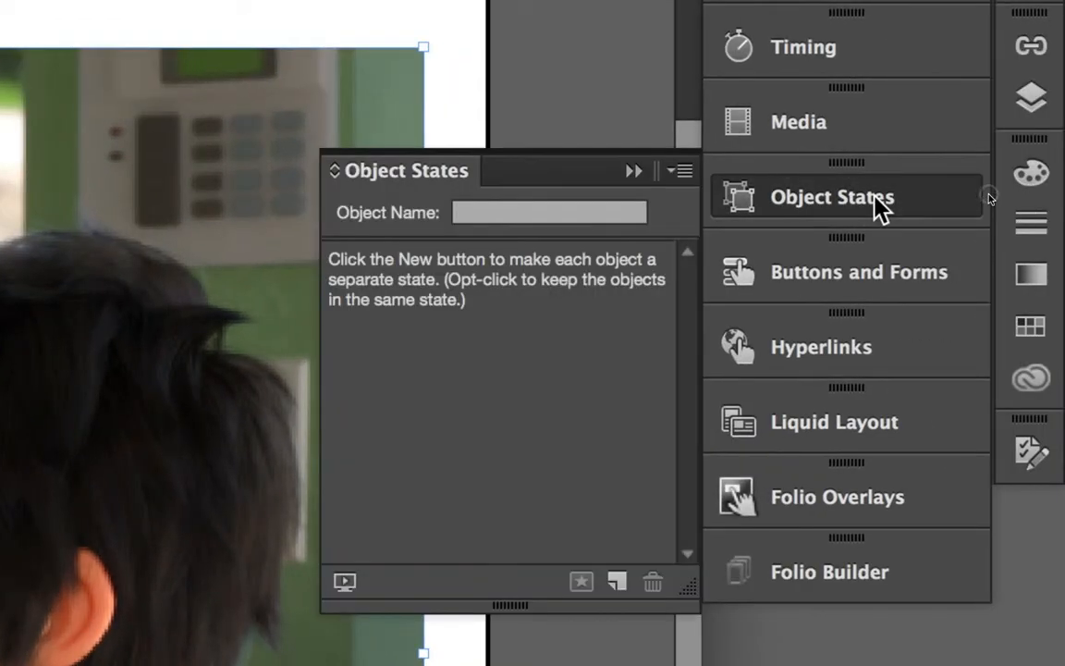
mouse_move(490, 509)
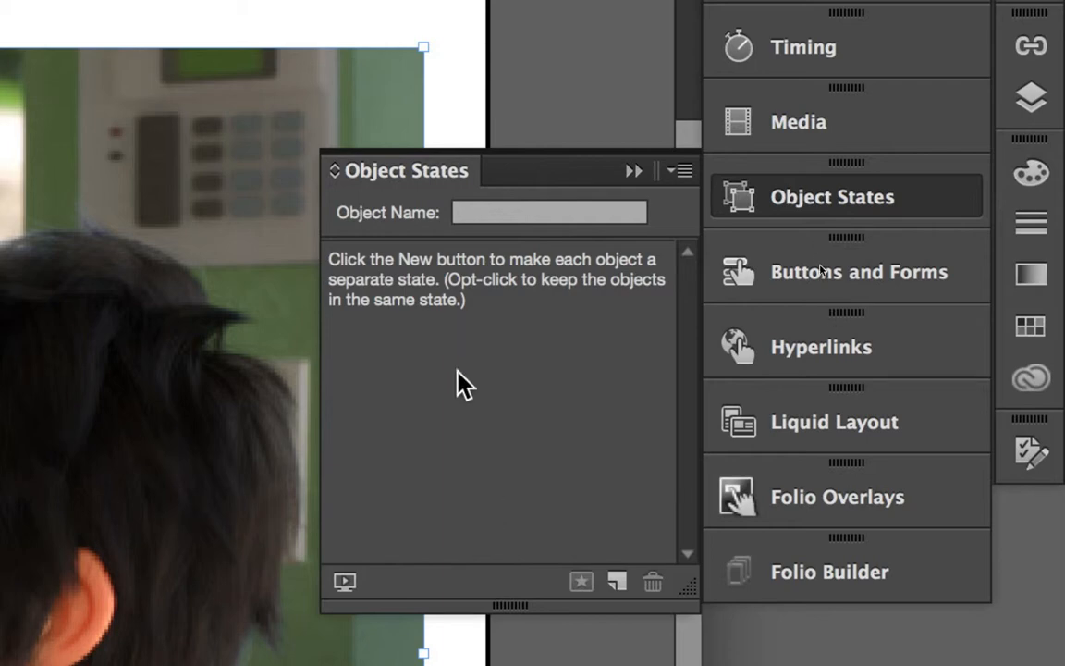
mouse_move(444, 331)
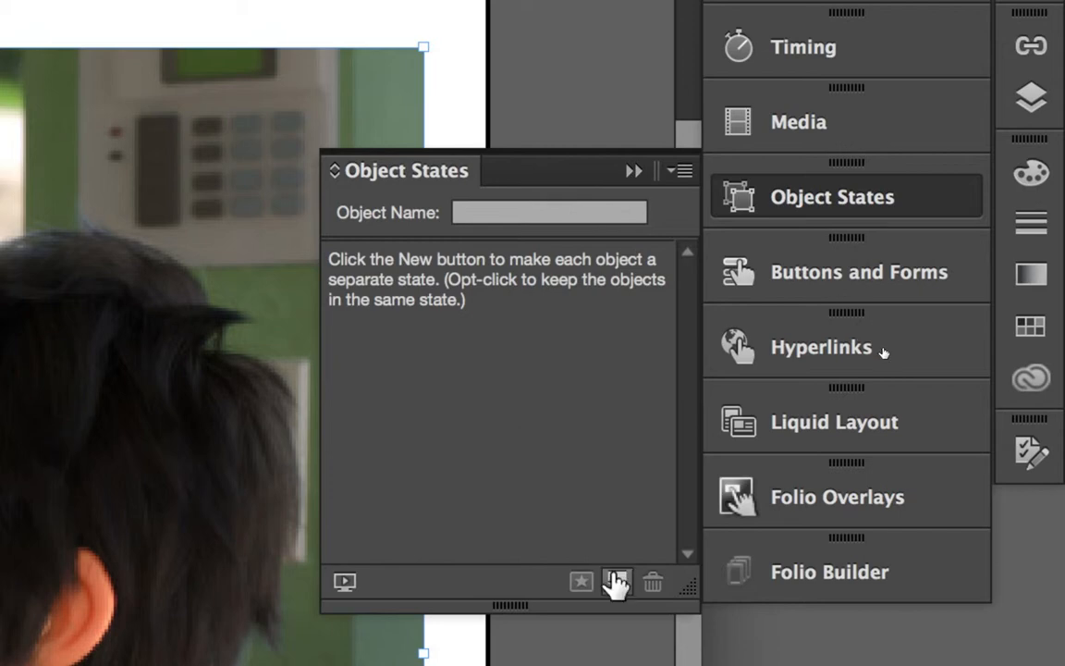
mouse_move(618, 582)
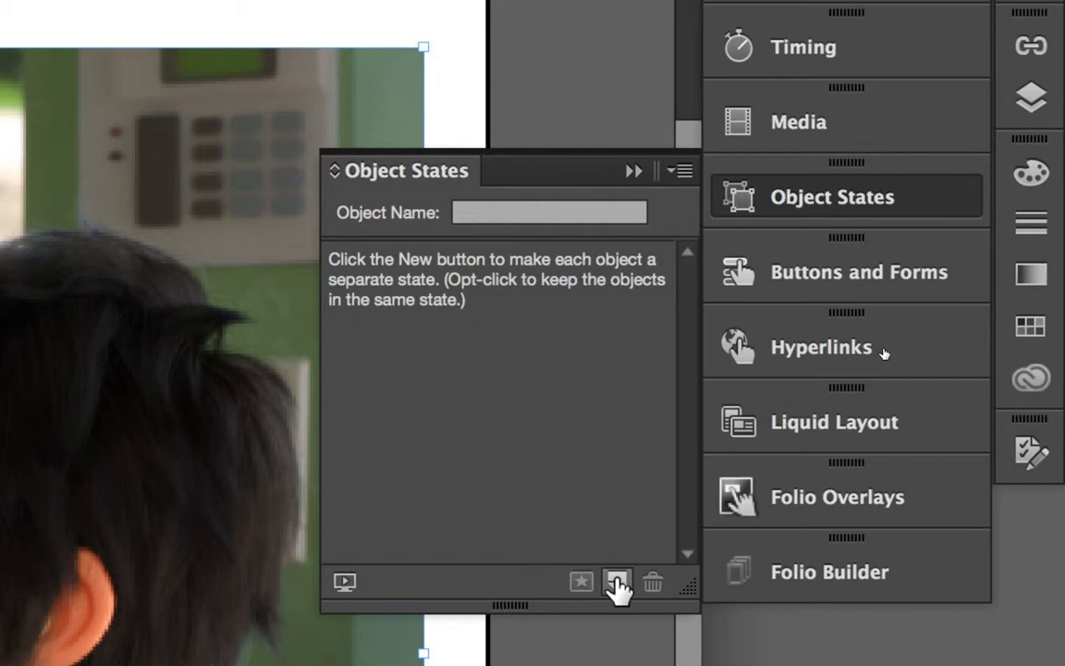
Create Multi-state 1 with States 1–21, then scroll through the states list.
left_click(618, 583)
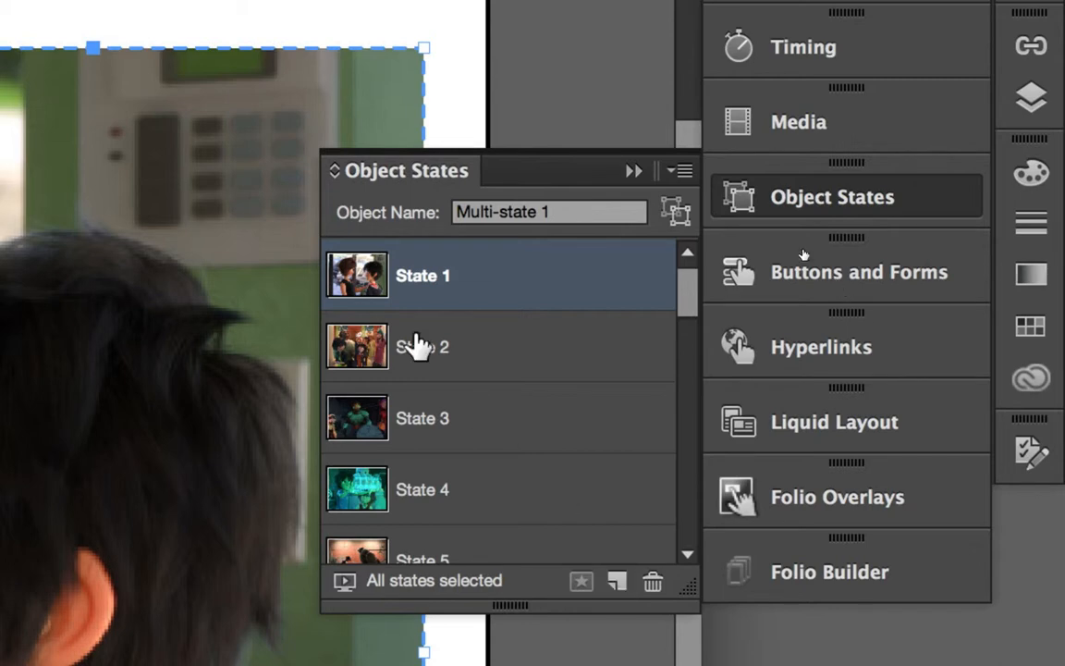
scroll("down", 3)
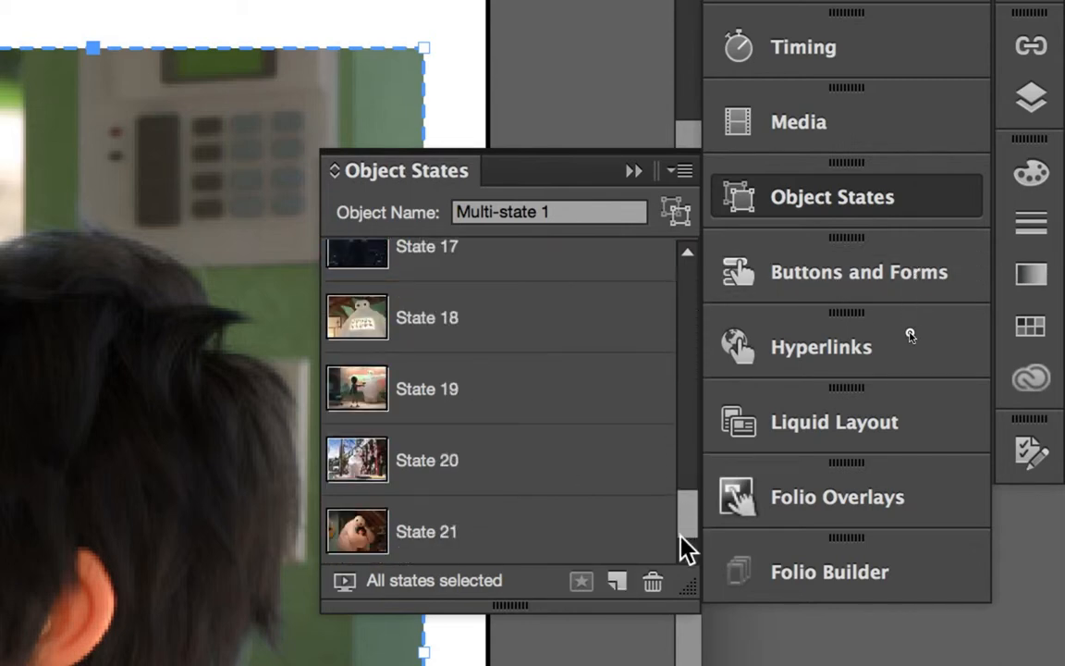
scroll("up", 3)
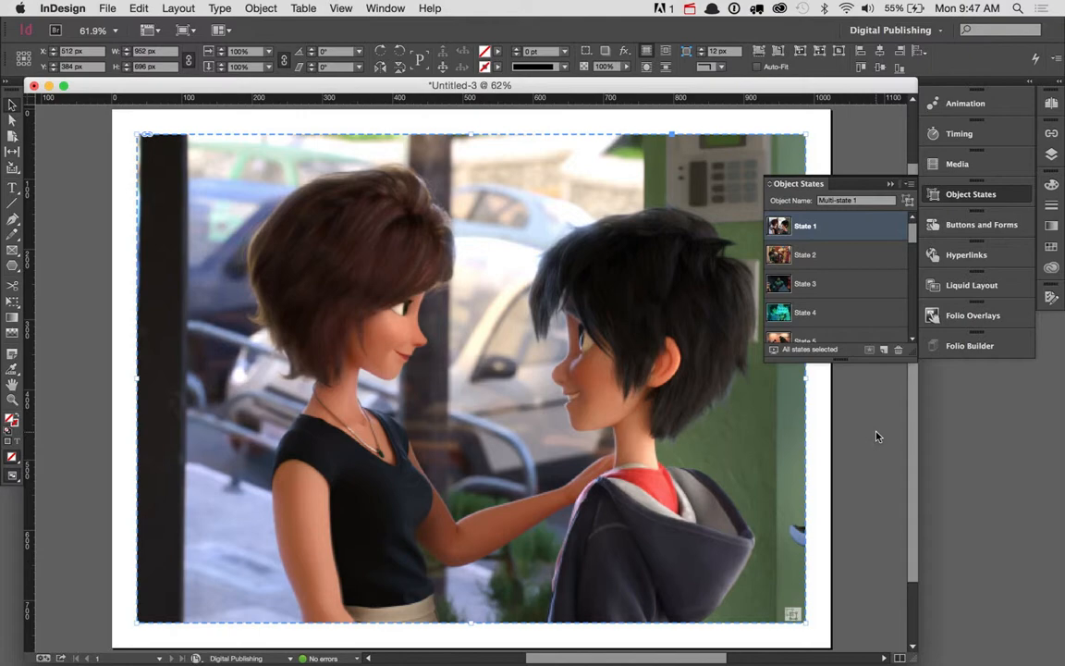
mouse_move(876, 388)
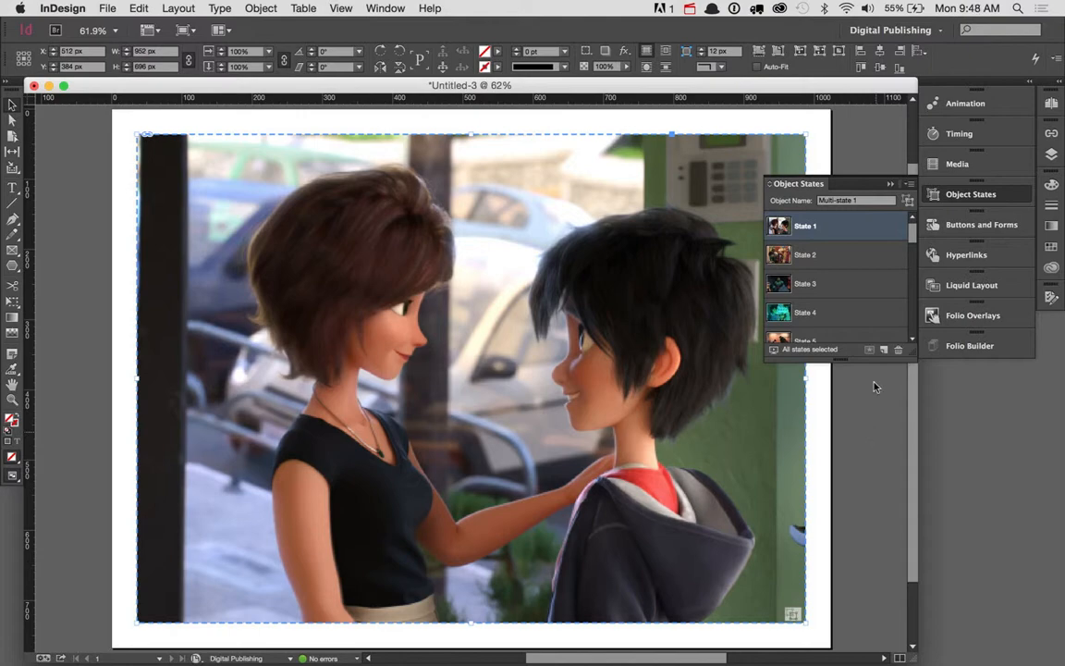
left_click(805, 254)
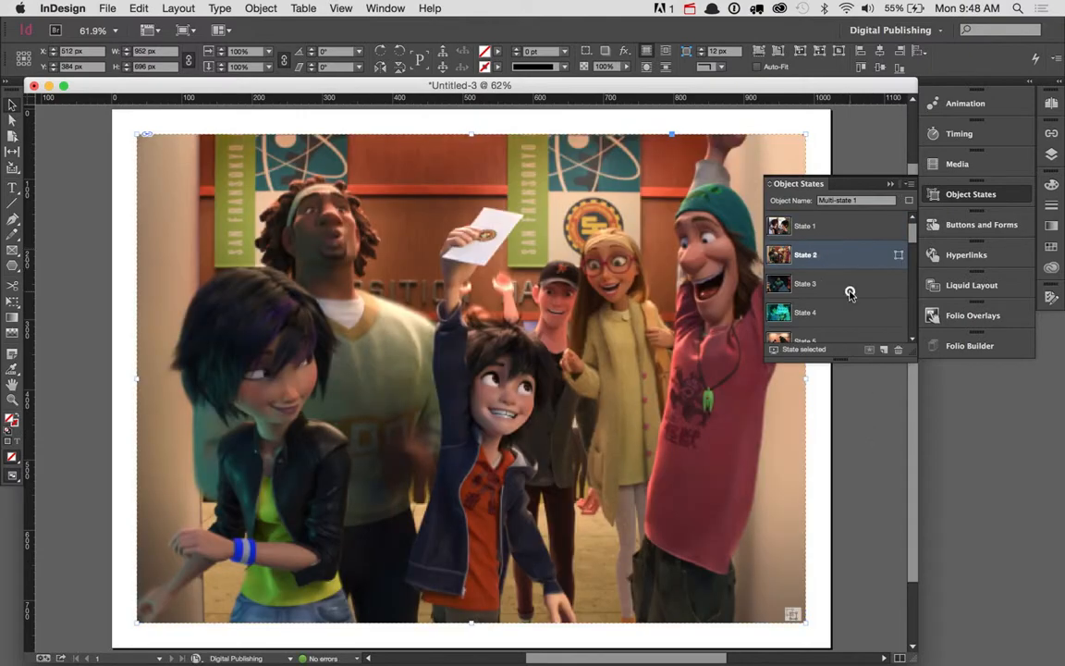
left_click(805, 312)
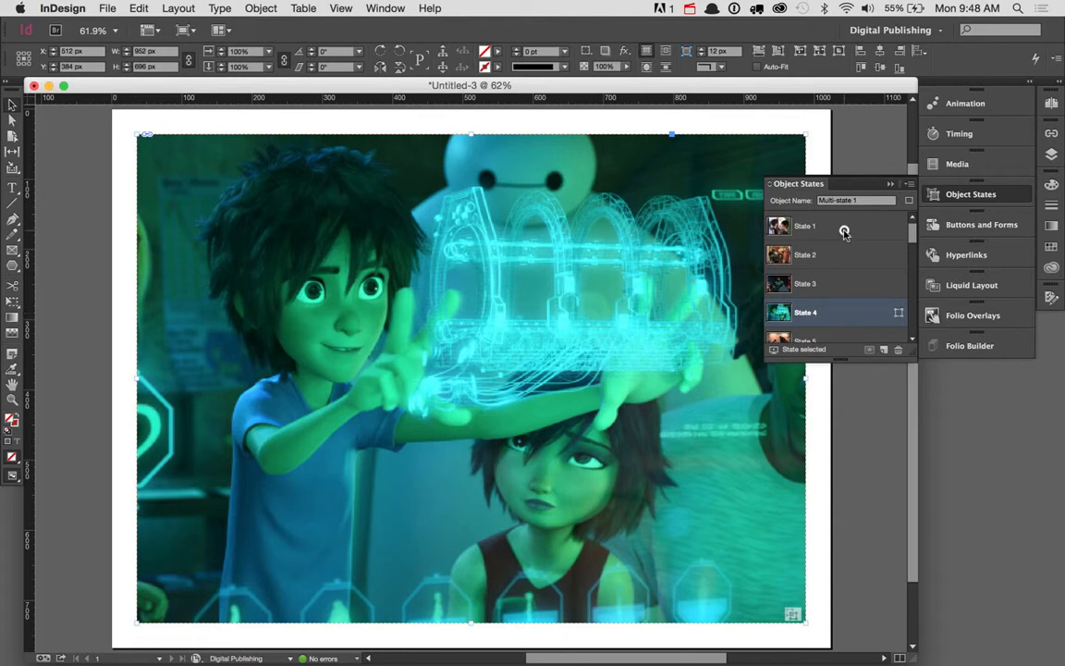
left_click(805, 226)
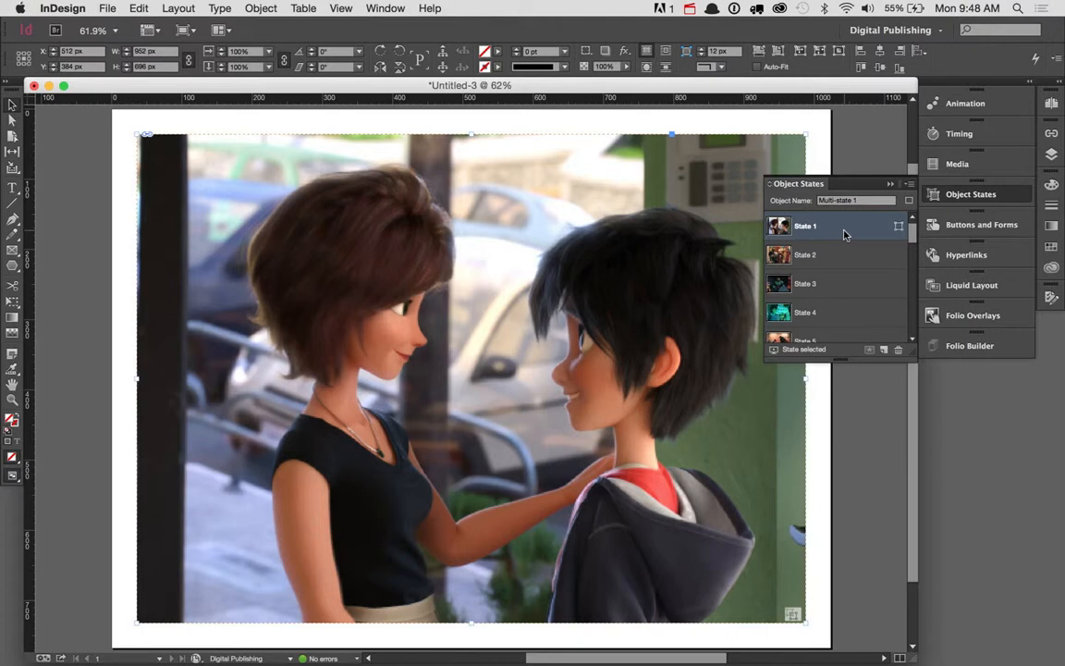
mouse_move(812, 293)
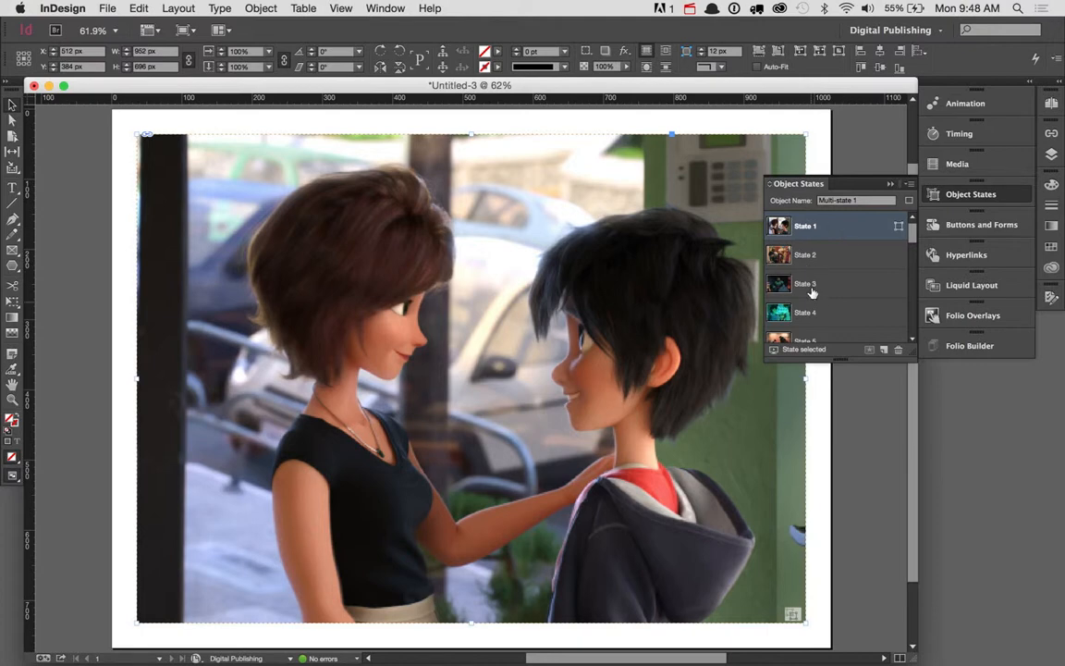
mouse_move(810, 273)
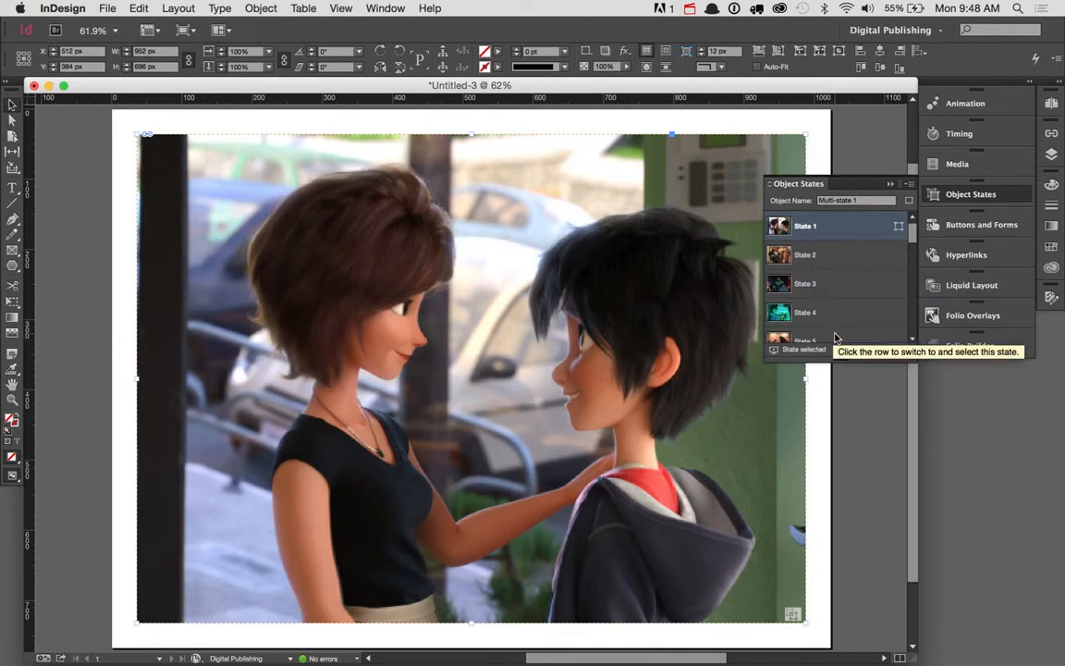
mouse_move(817, 303)
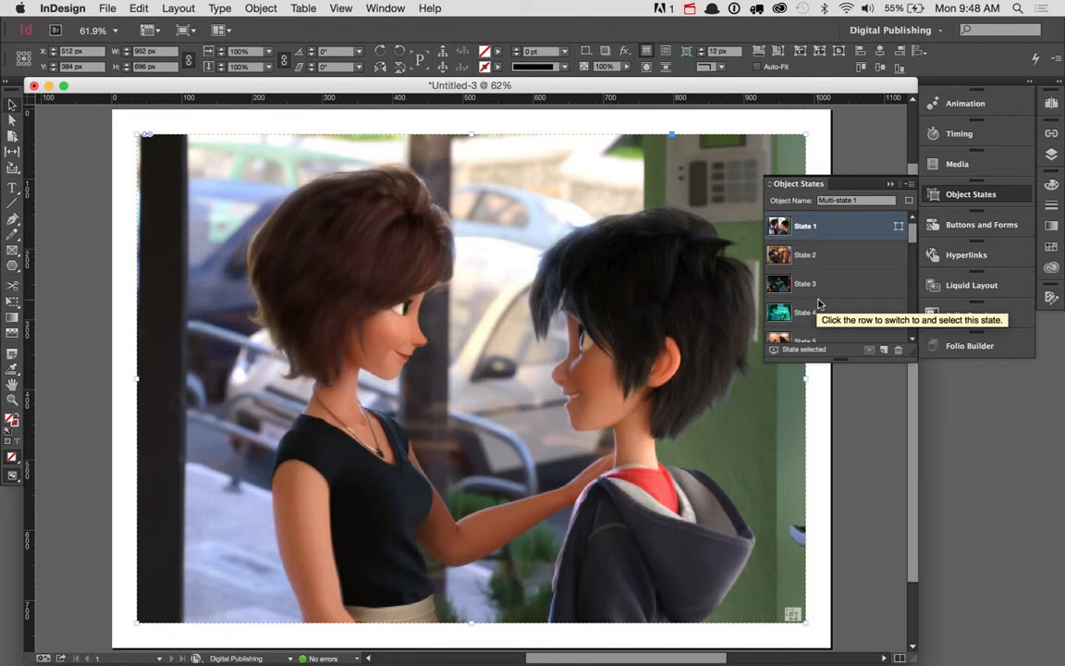
mouse_move(831, 267)
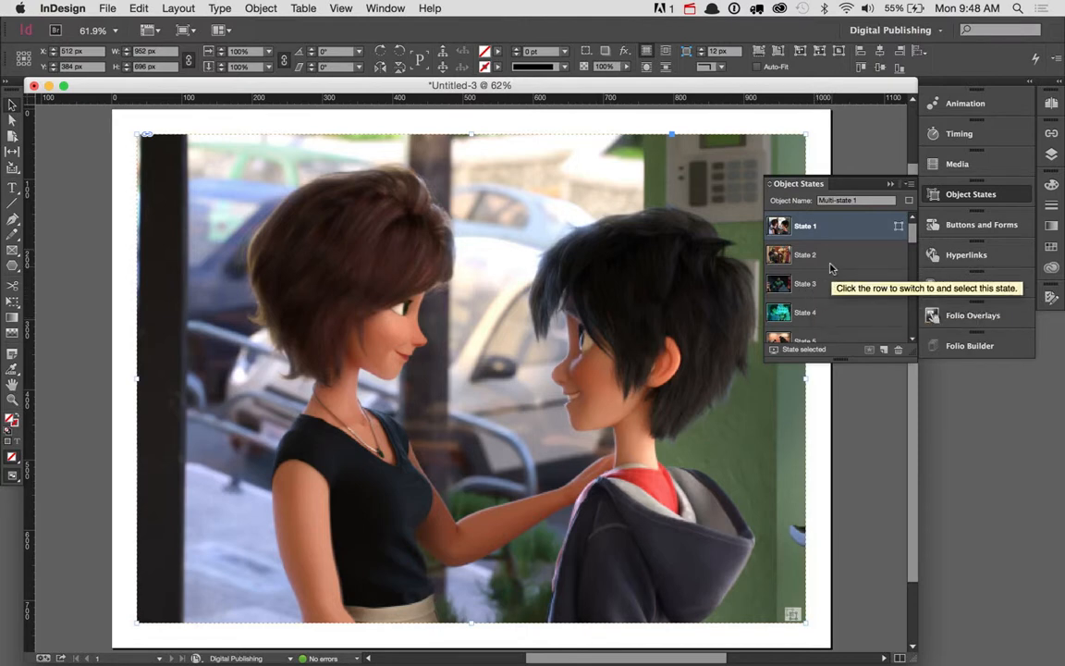
Select State 2 to show the team group shot on the page.
left_click(806, 255)
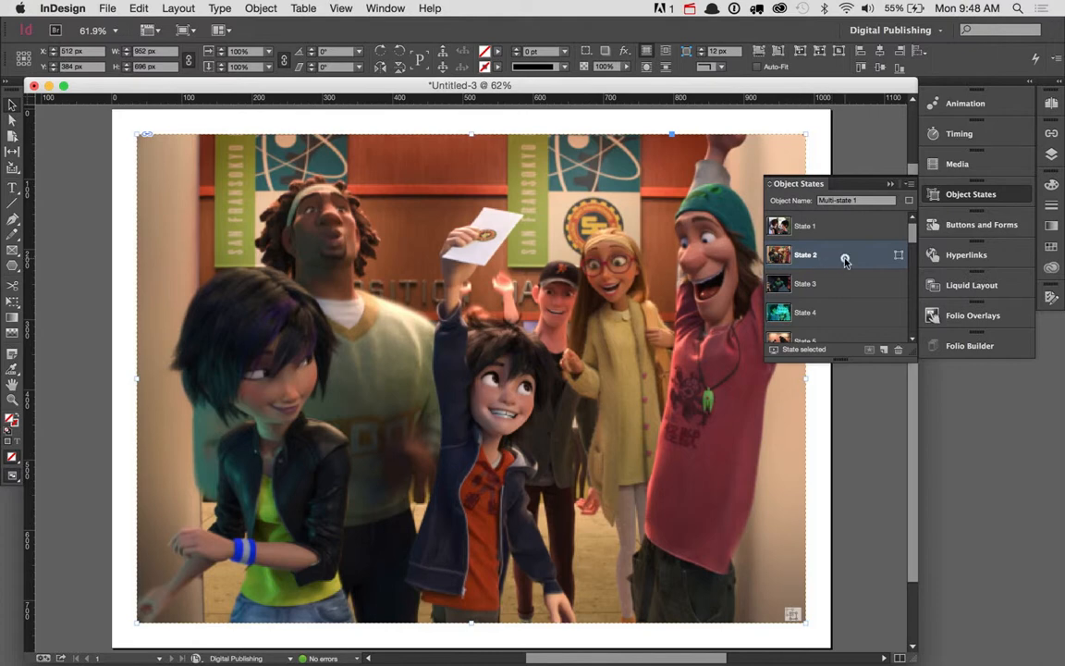
left_click_drag(805, 254, 806, 225)
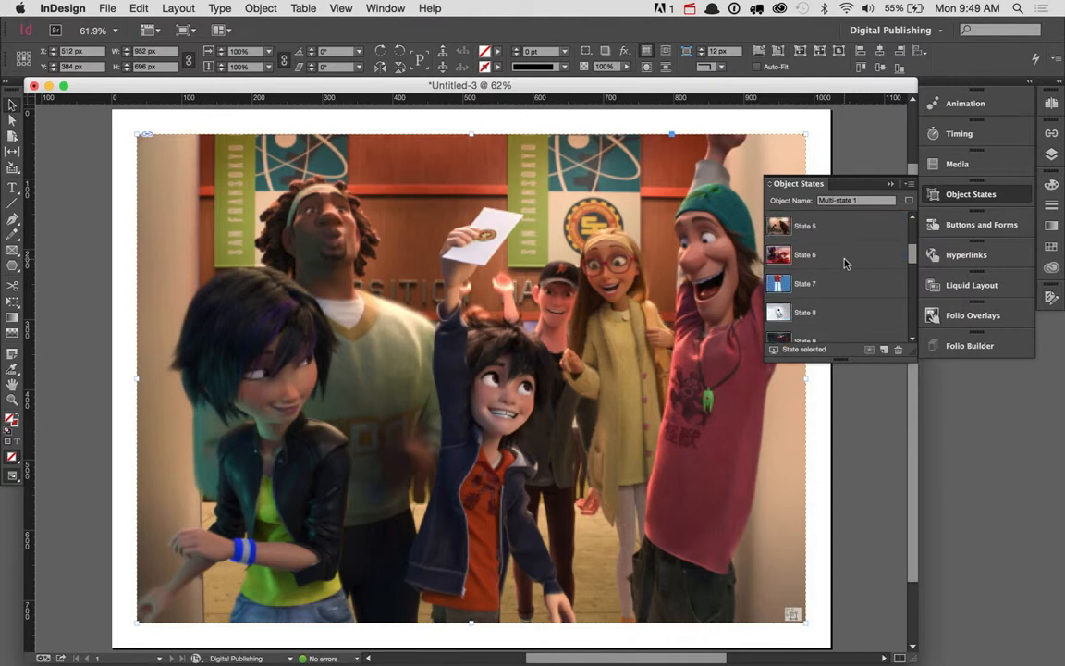
Scroll the states list and display State 13, Baymax beside Hiro.
scroll("down", 3)
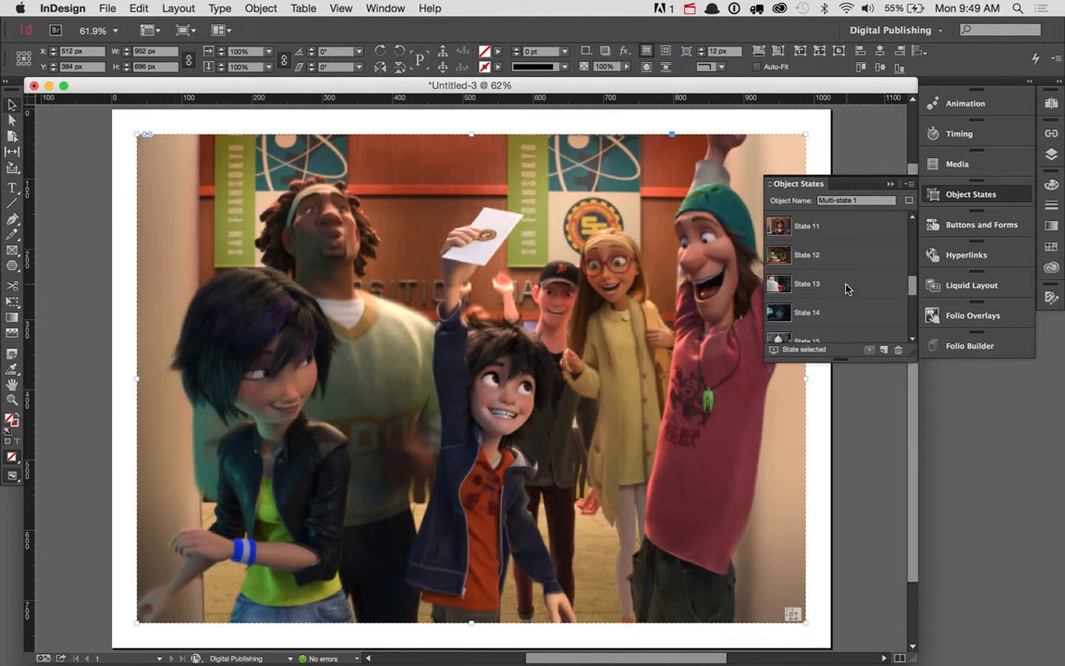
left_click(808, 283)
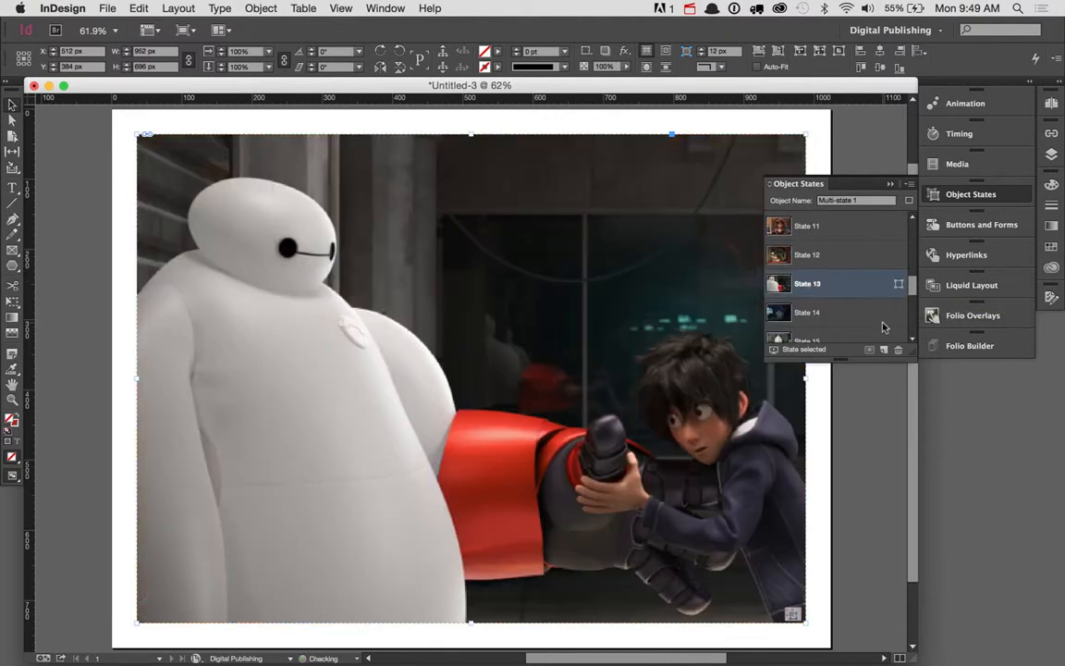
mouse_move(883, 327)
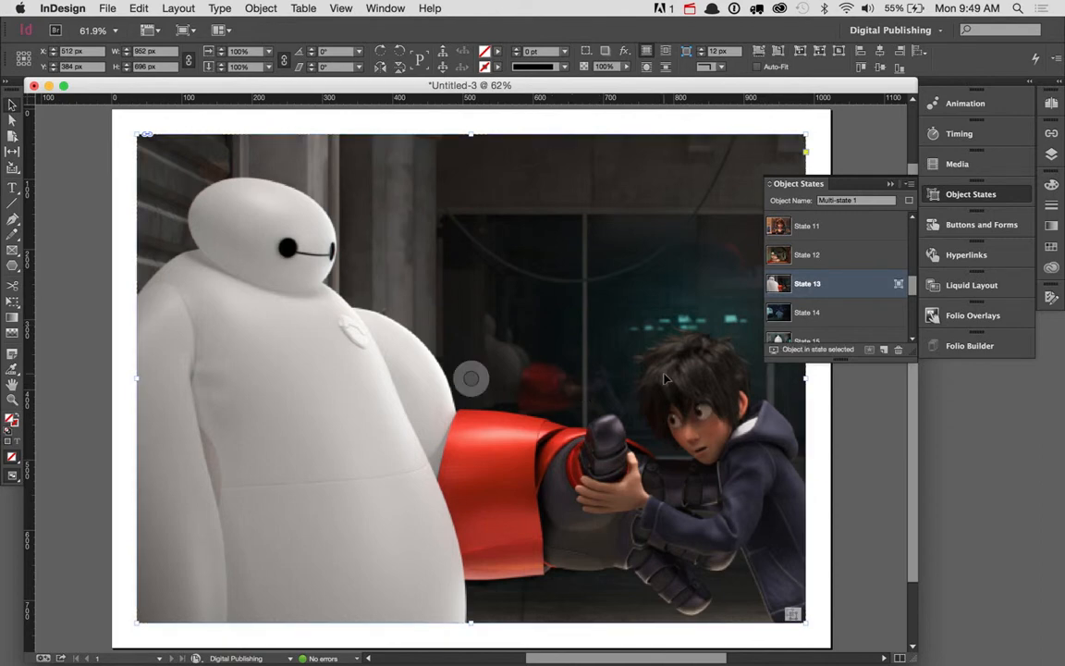
mouse_move(661, 432)
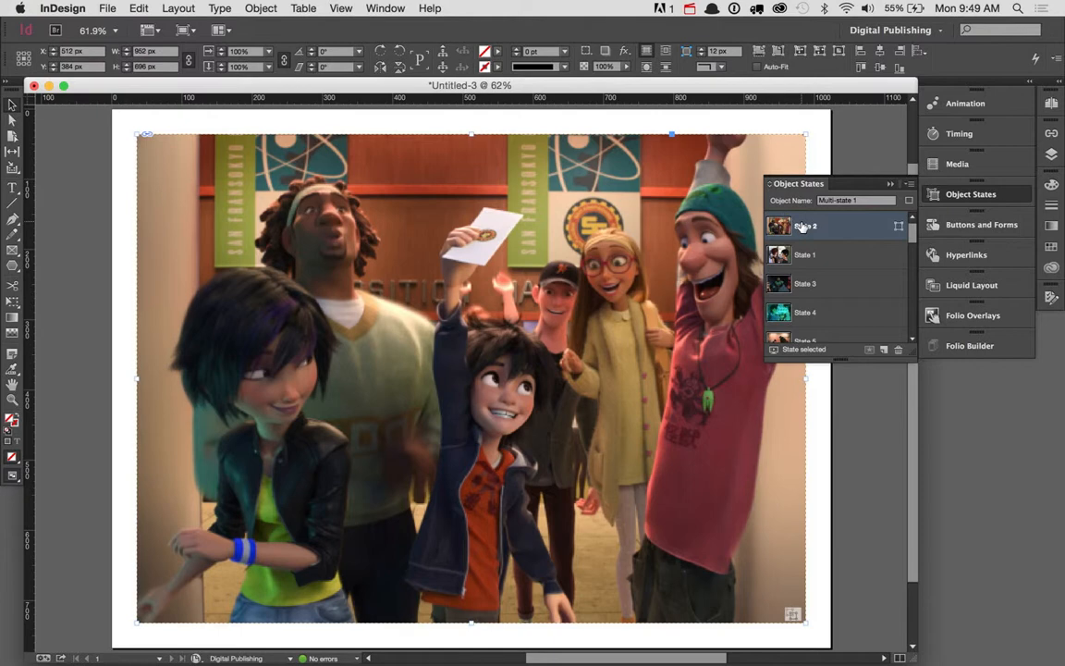
mouse_move(837, 266)
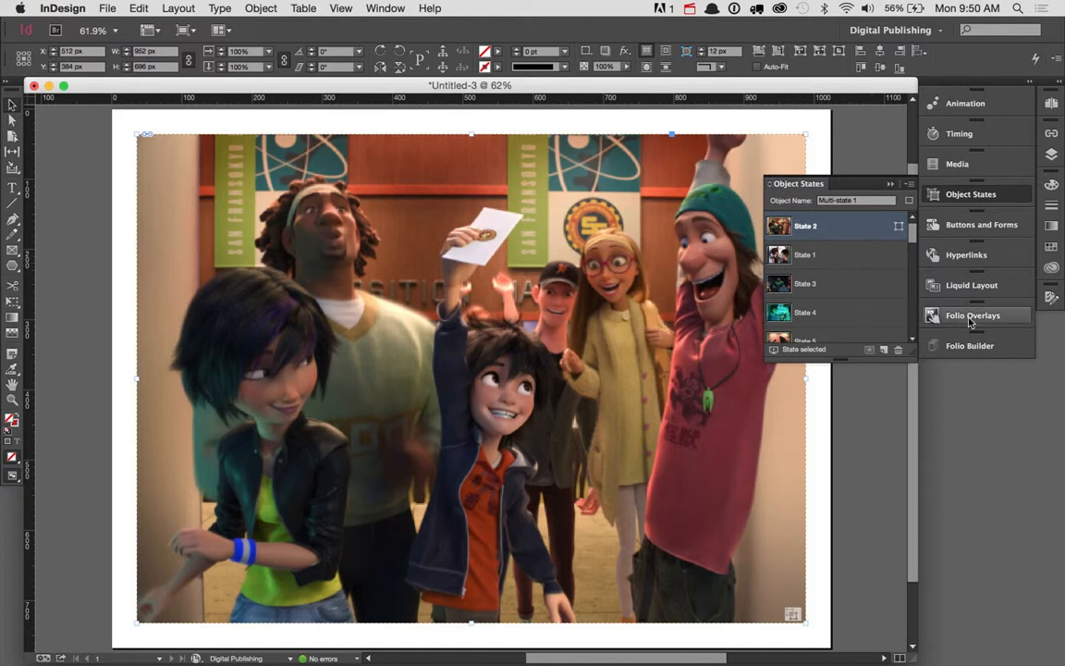
Open Folio Overlays to view the Slideshow options with 0.5-second cross fade.
left_click(972, 315)
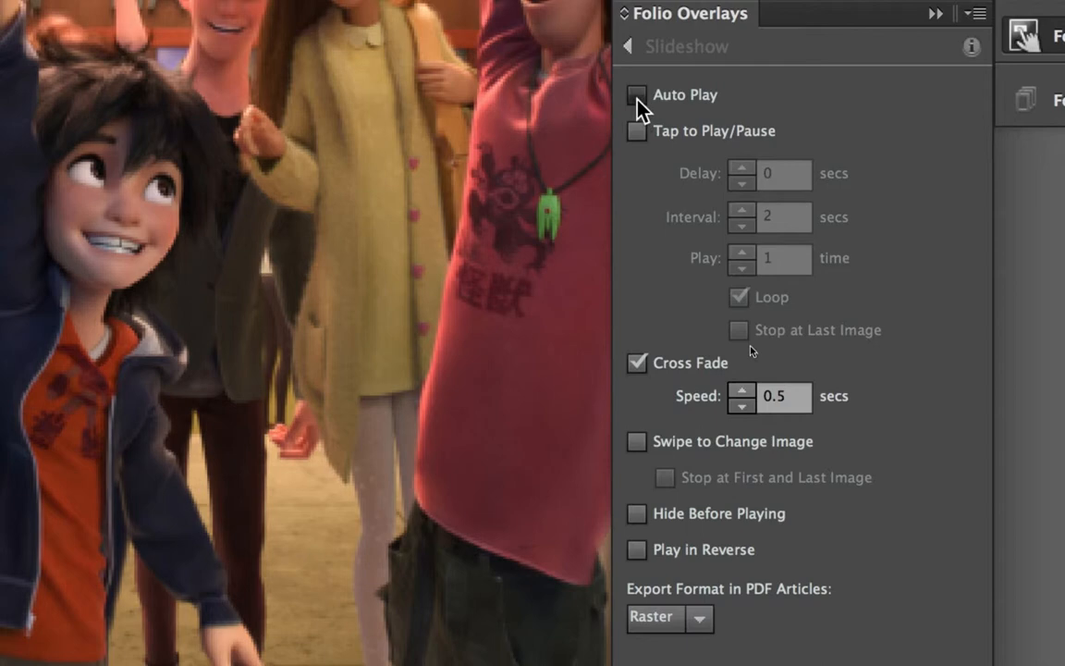
mouse_move(874, 137)
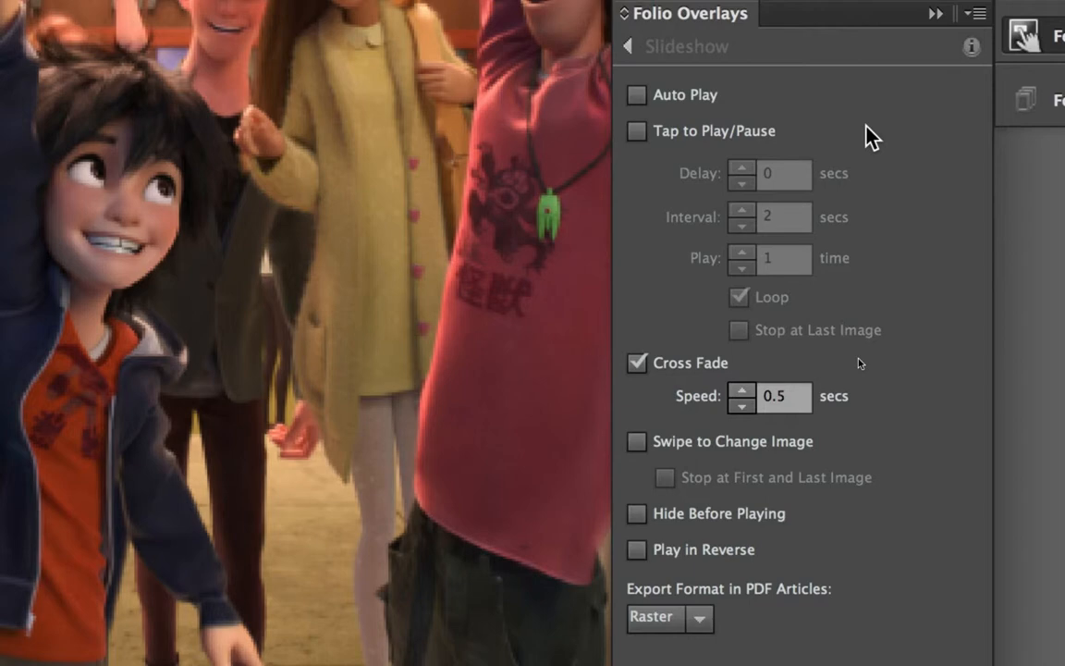
mouse_move(780, 423)
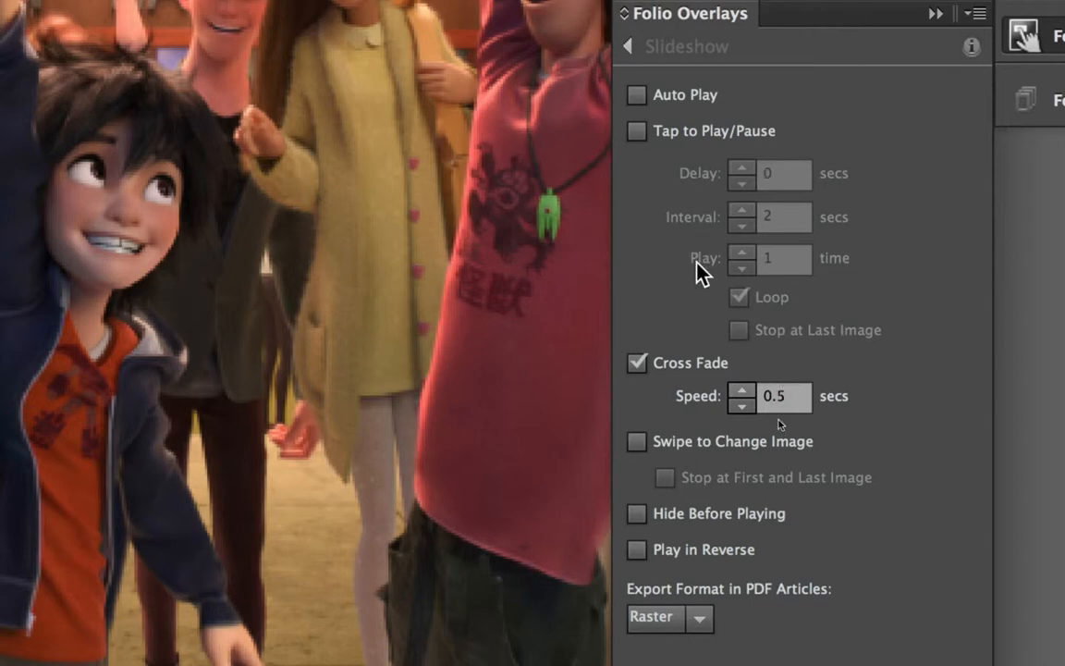
mouse_move(698, 287)
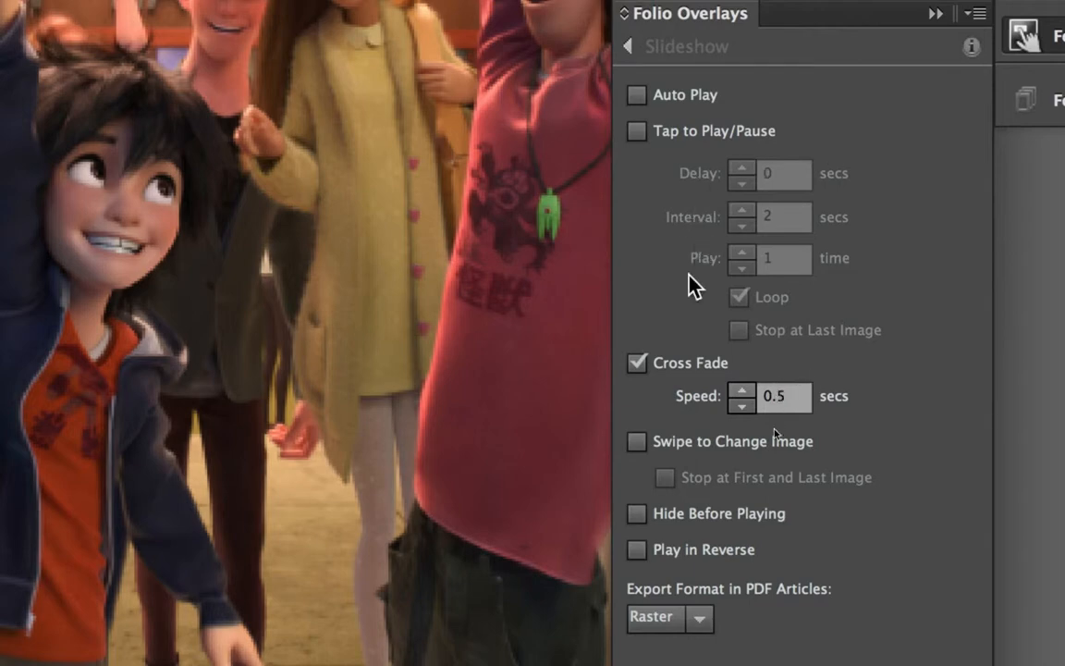
mouse_move(693, 402)
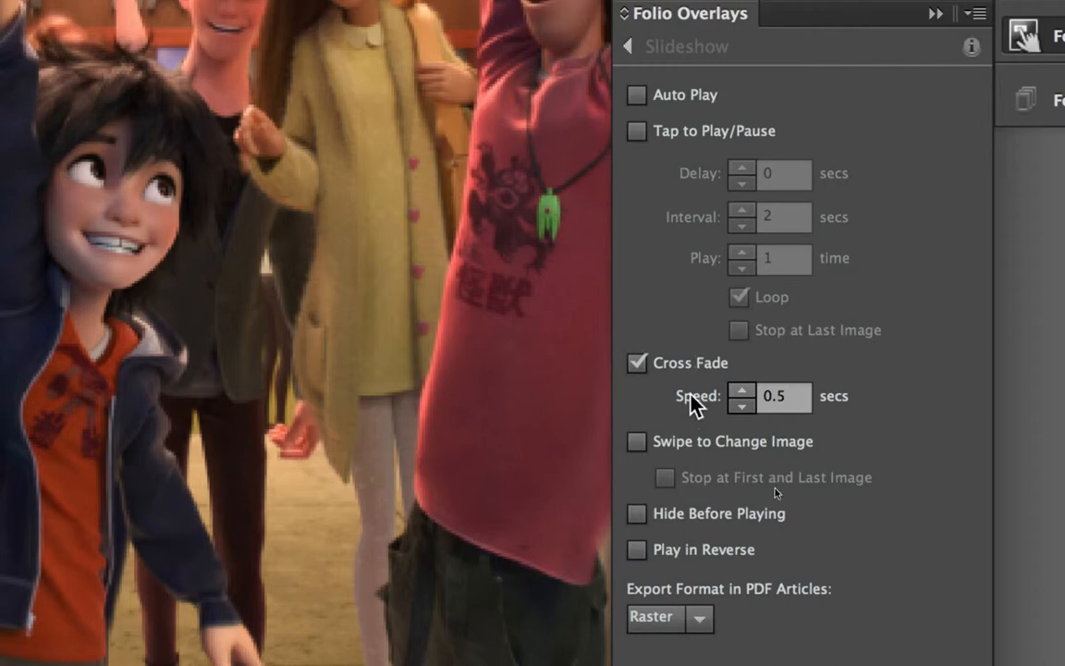
mouse_move(849, 428)
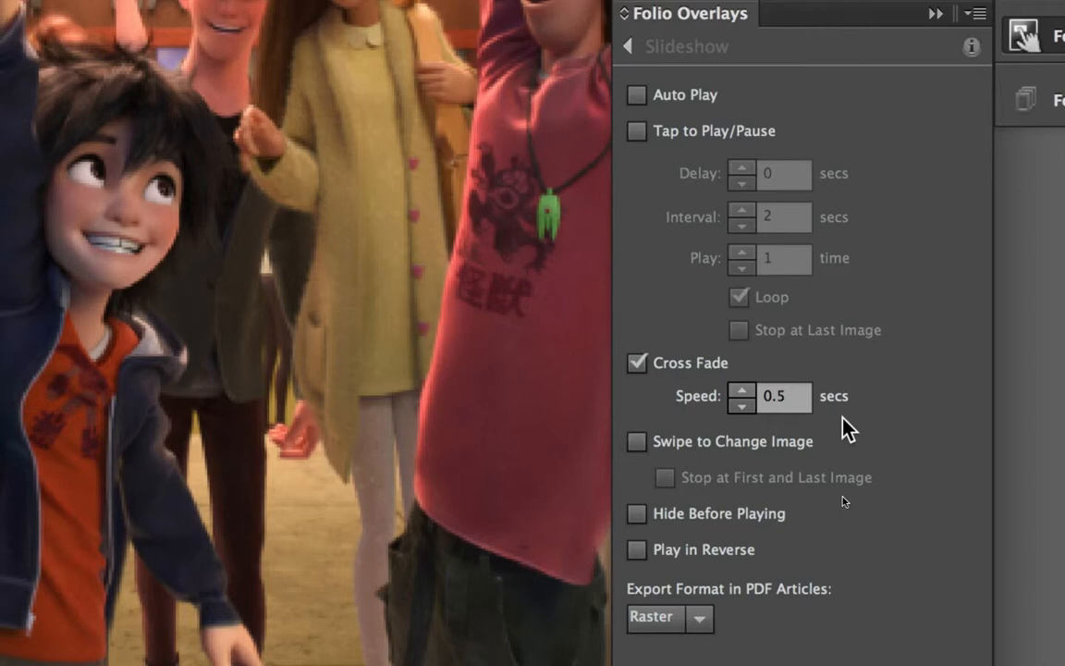
mouse_move(695, 407)
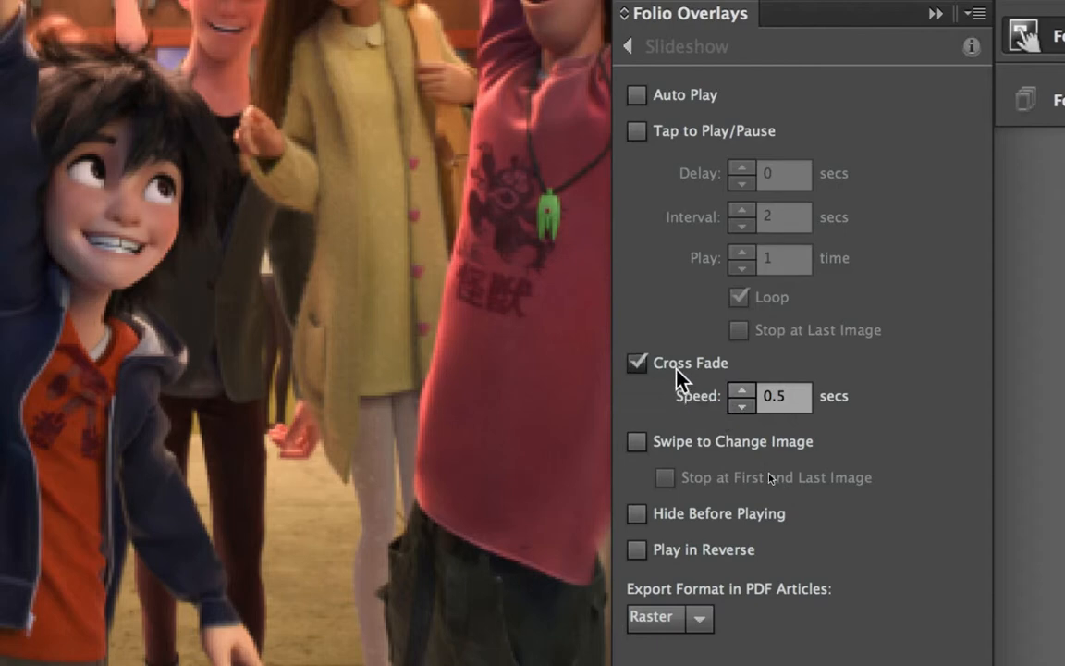
mouse_move(835, 411)
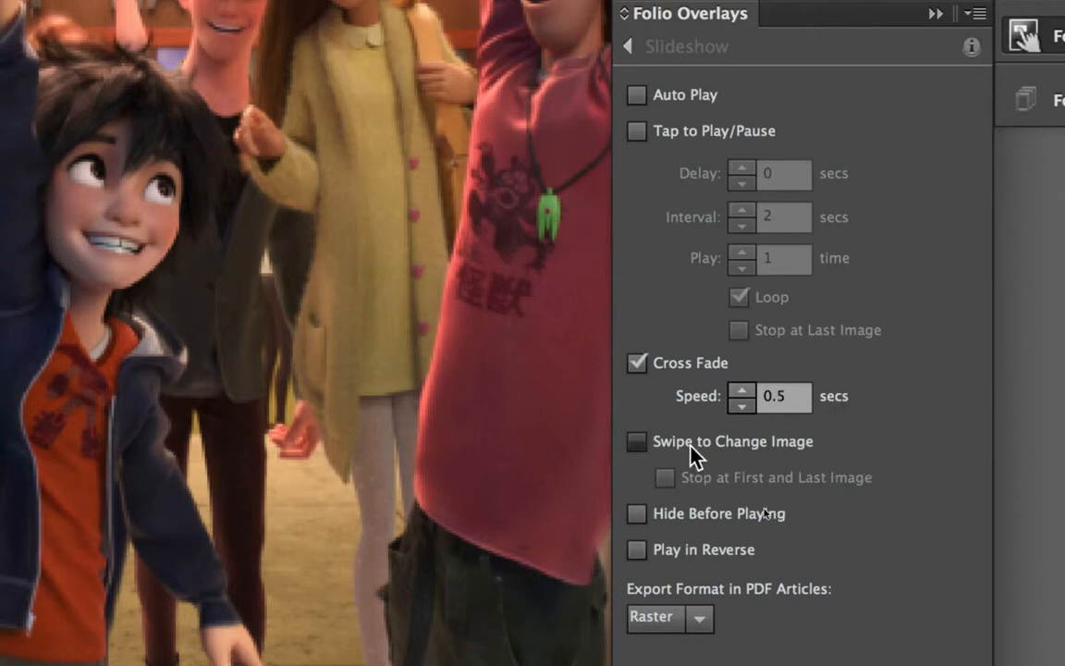
Enable Swipe to Change Image in the Folio Overlays slideshow options.
left_click(636, 441)
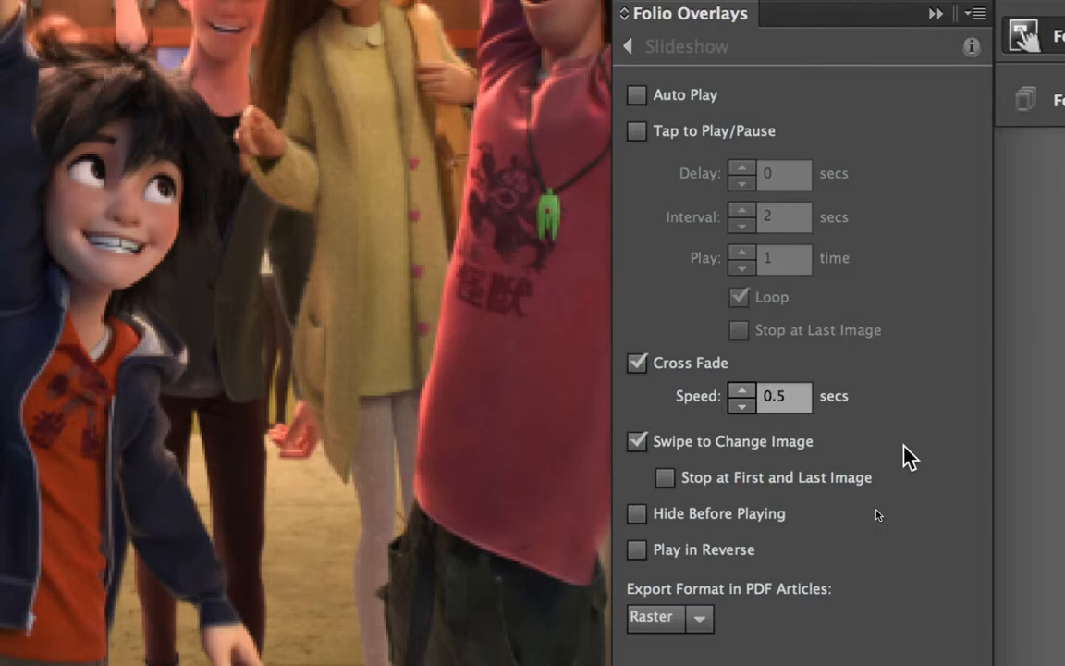
mouse_move(901, 490)
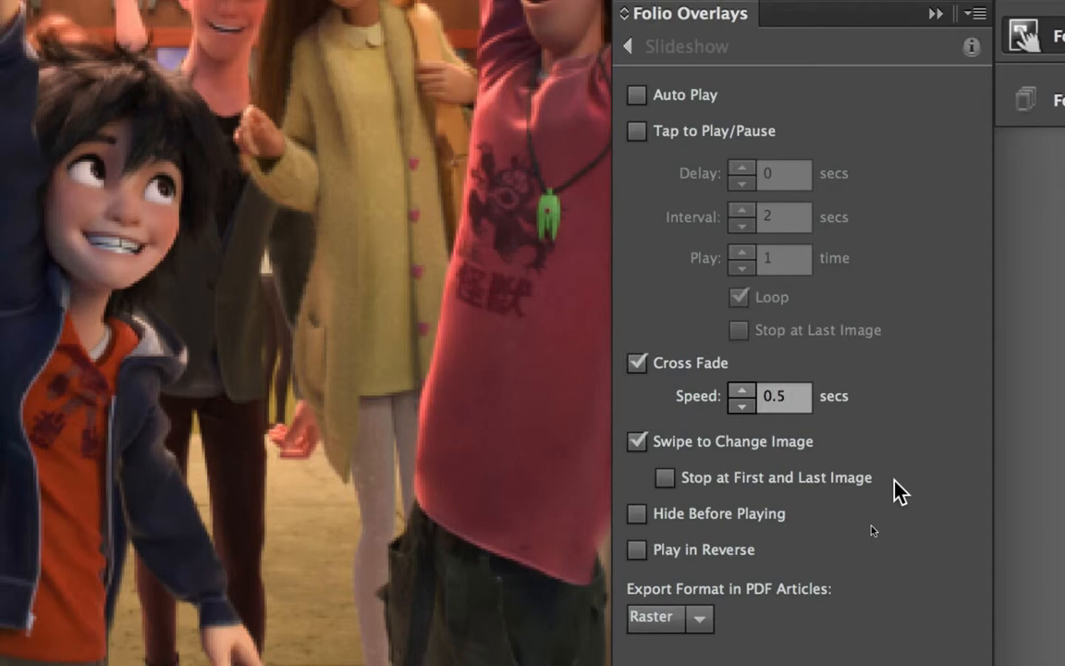
mouse_move(675, 495)
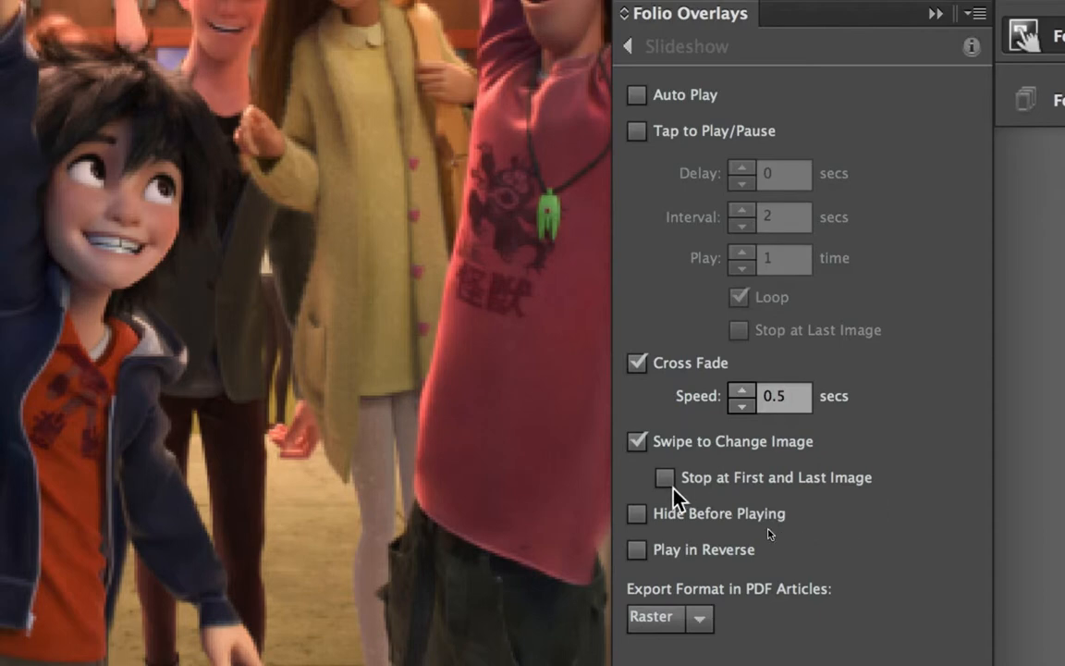
mouse_move(893, 490)
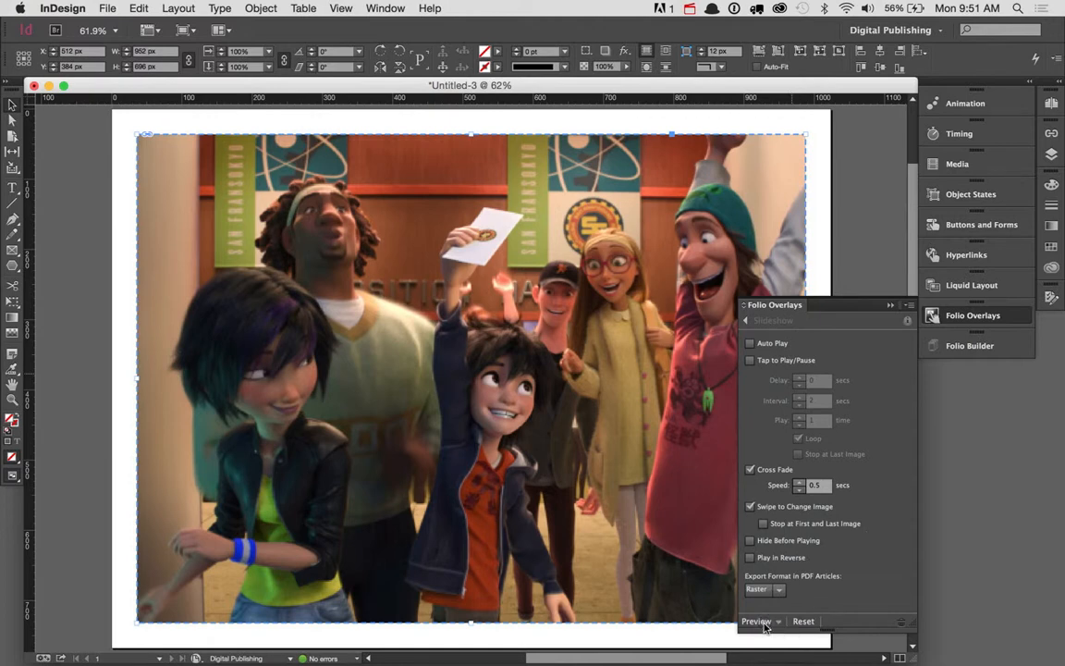
Build a desktop preview of the slideshow folio from the Folio Overlays panel.
left_click(756, 620)
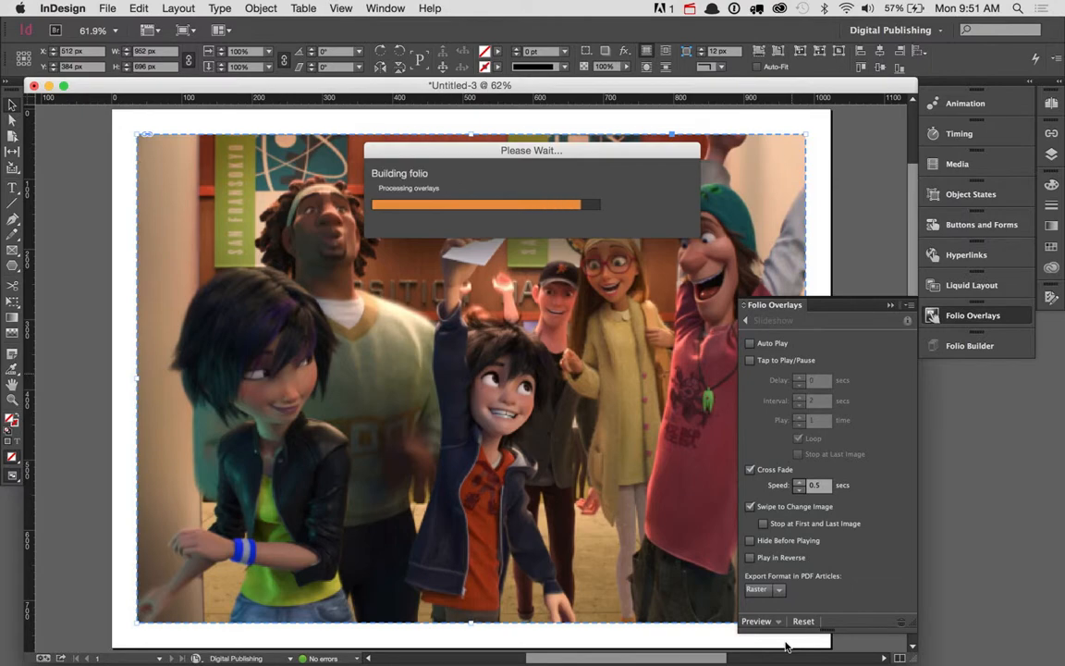
left_click(756, 620)
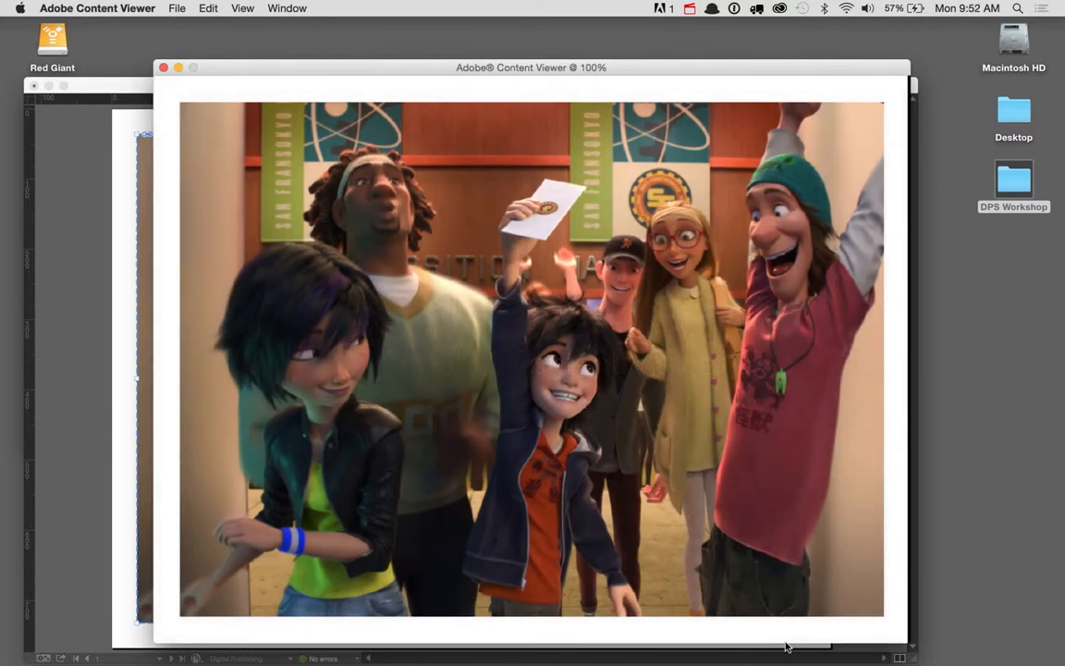
mouse_move(792, 478)
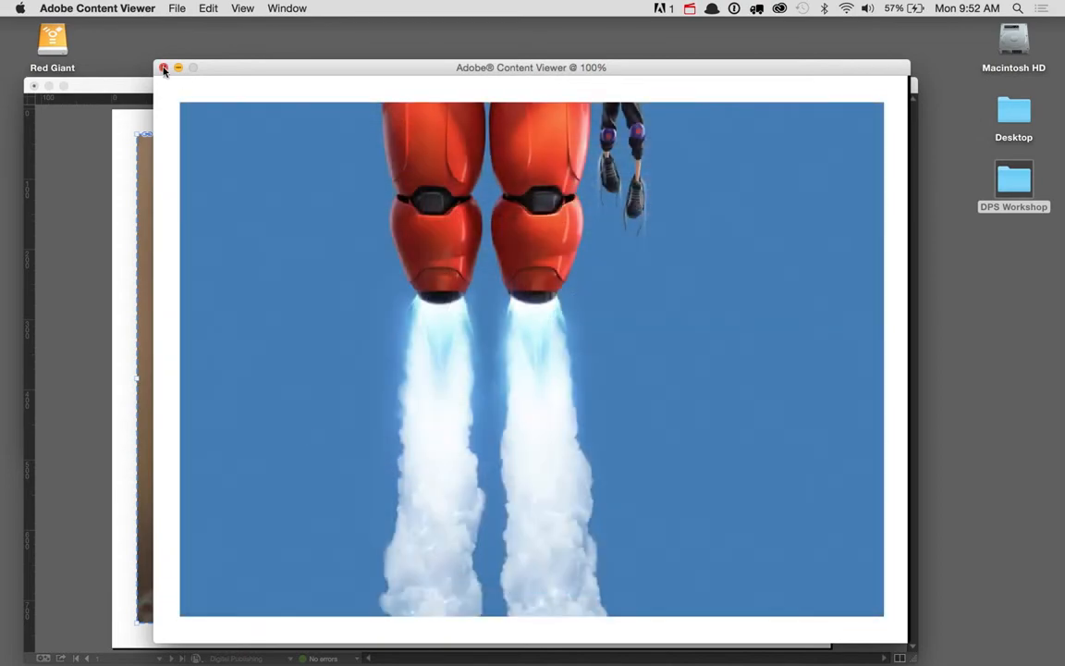
Close the Adobe Content Viewer preview after swiping to the Baymax jetpack shot.
left_click(164, 68)
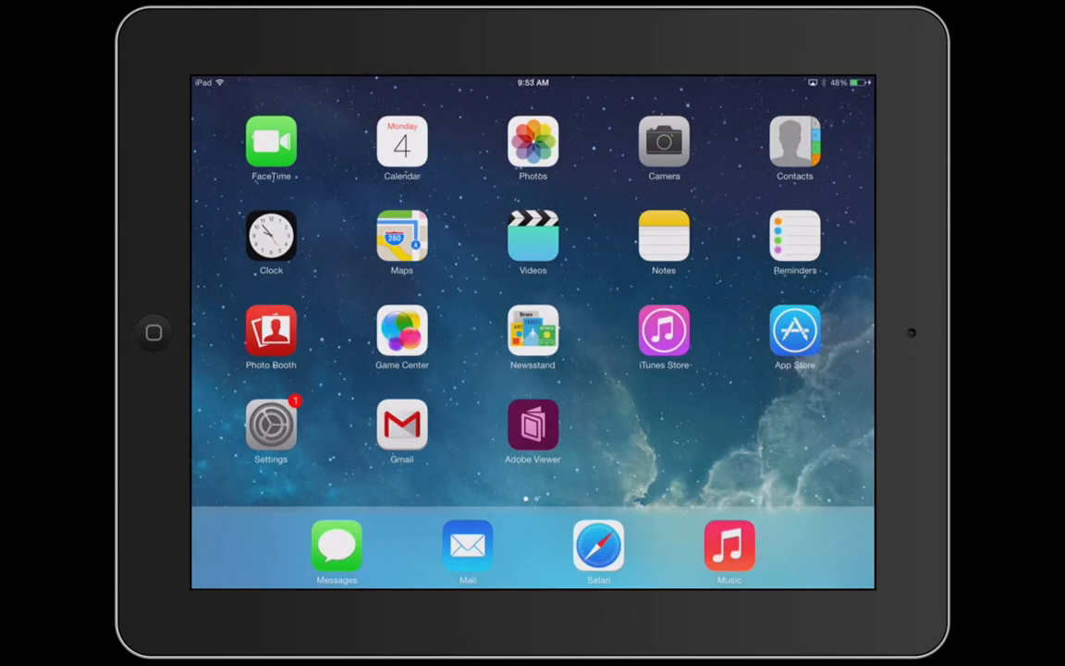
Return from the iPad home screen with Adobe Viewer to InDesign's slideshow settings.
left_click(533, 428)
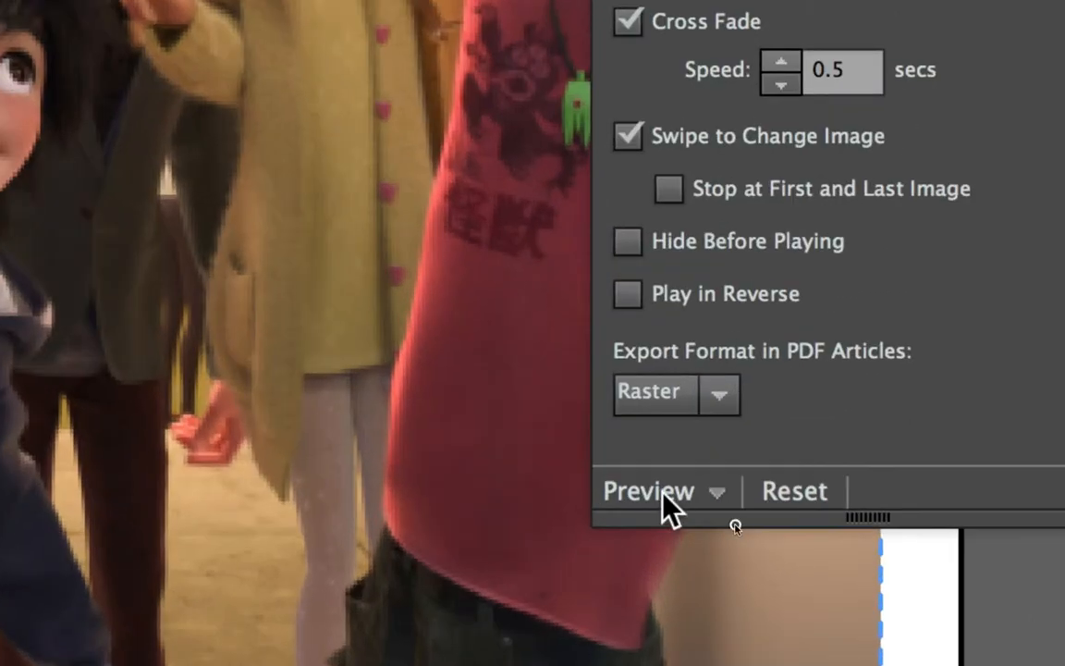
Show the Preview dropdown's desktop and connected-iPad destinations.
left_click(722, 491)
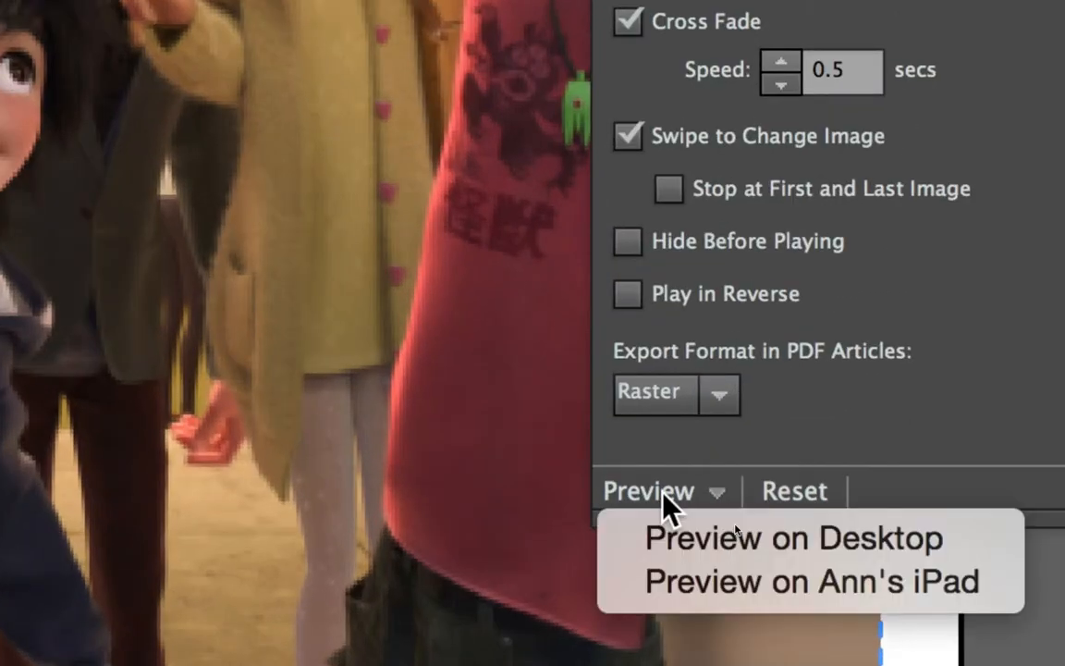